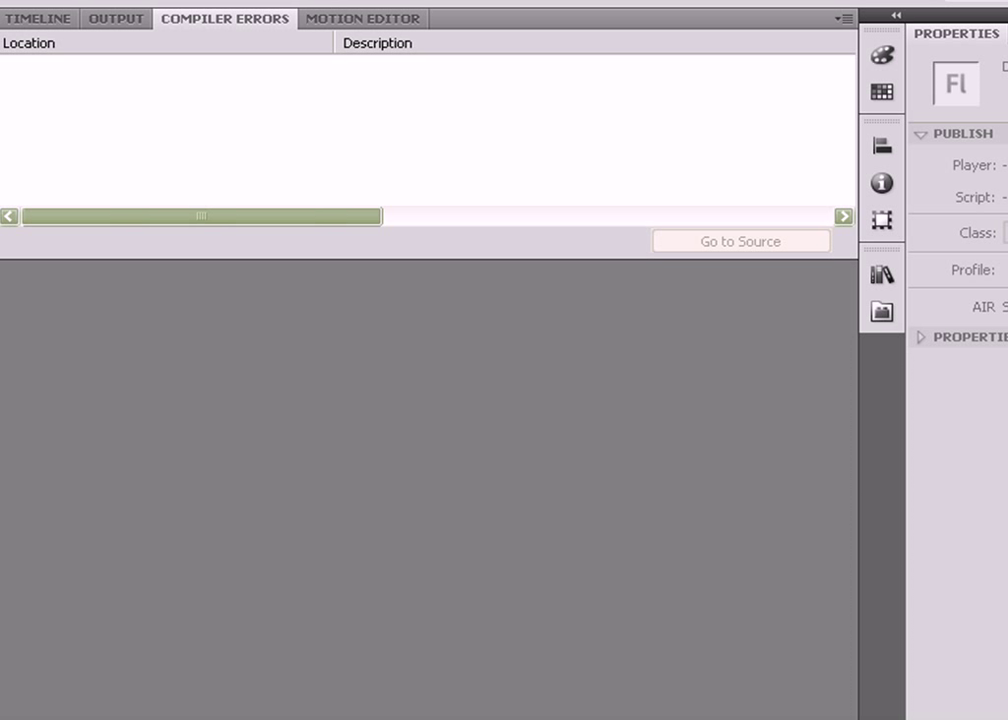
pyautogui.moveTo(132, 466)
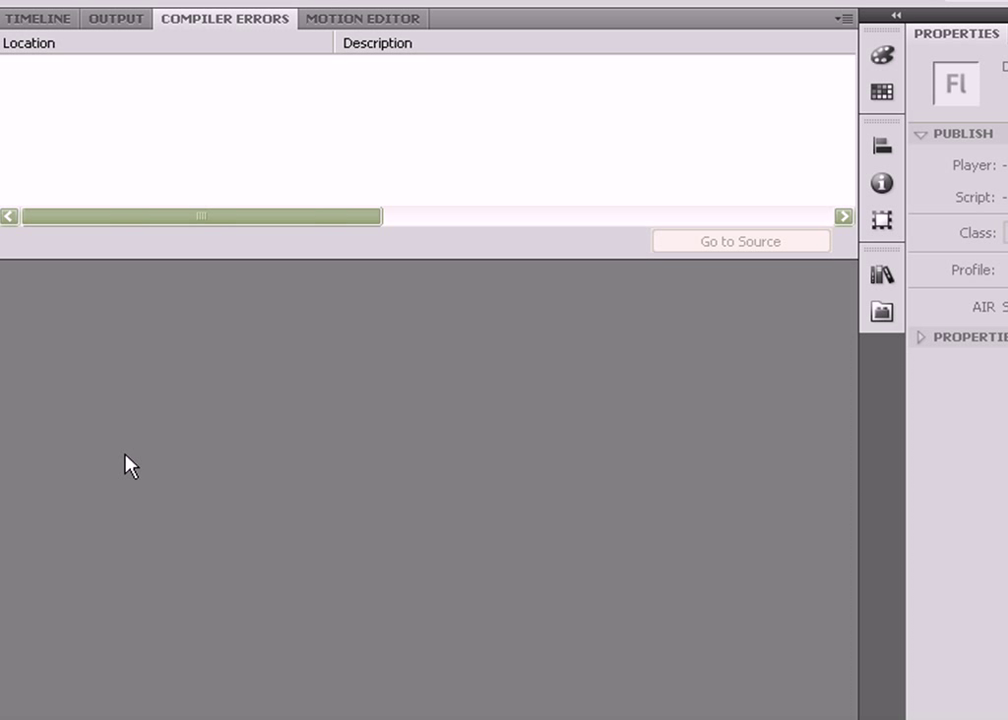
pyautogui.moveTo(162, 410)
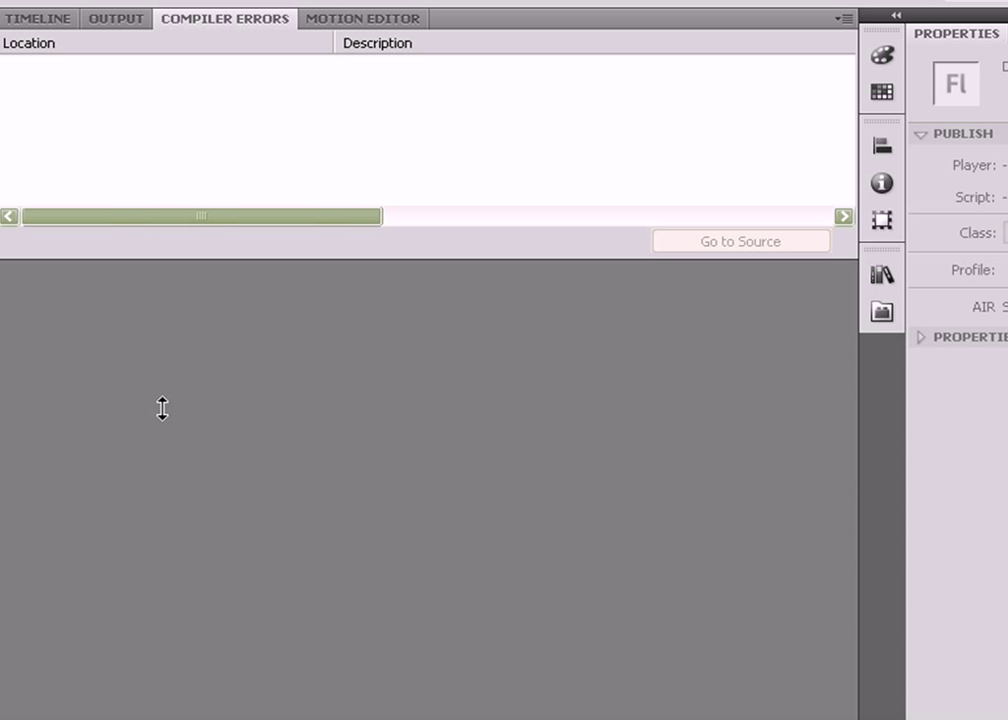
pyautogui.moveTo(92, 660)
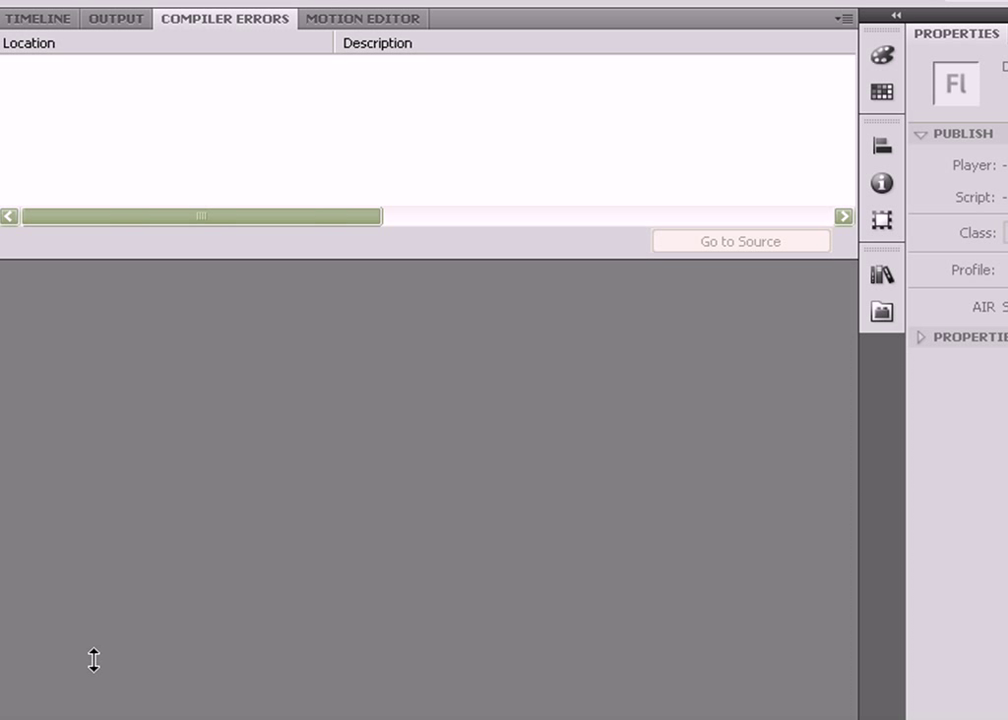
pyautogui.moveTo(100, 656)
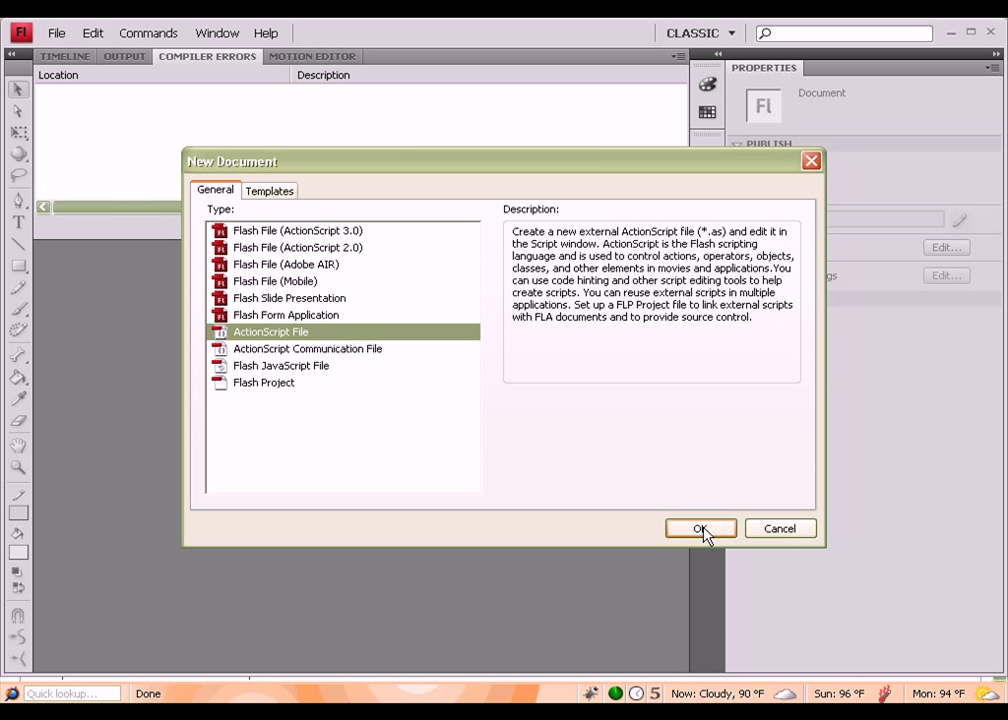
pyautogui.moveTo(326, 336)
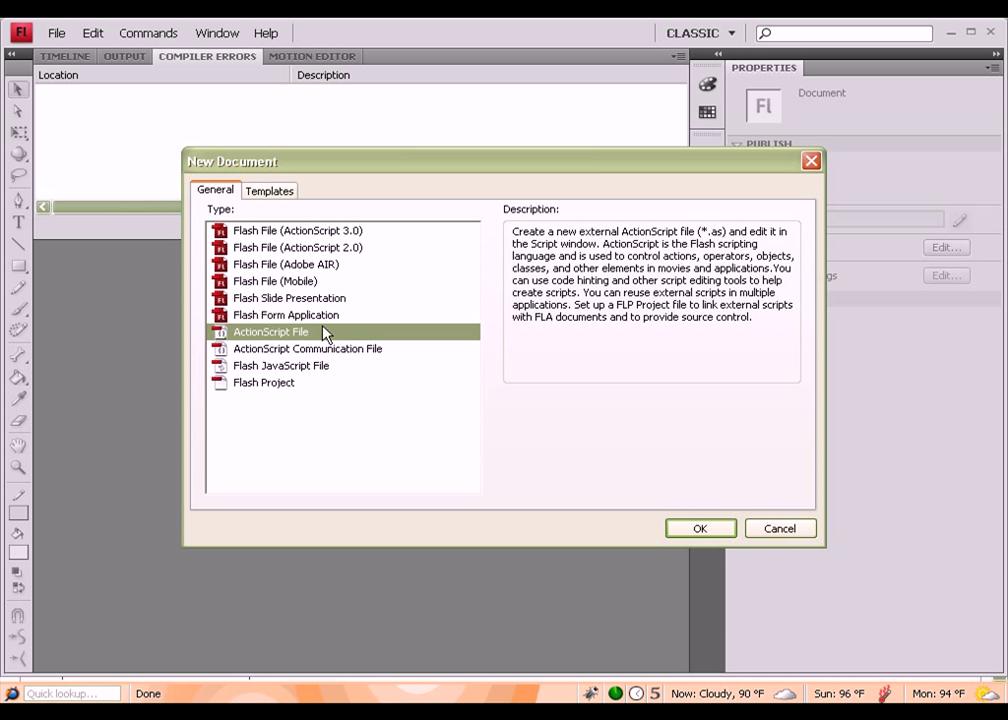
pyautogui.moveTo(366, 340)
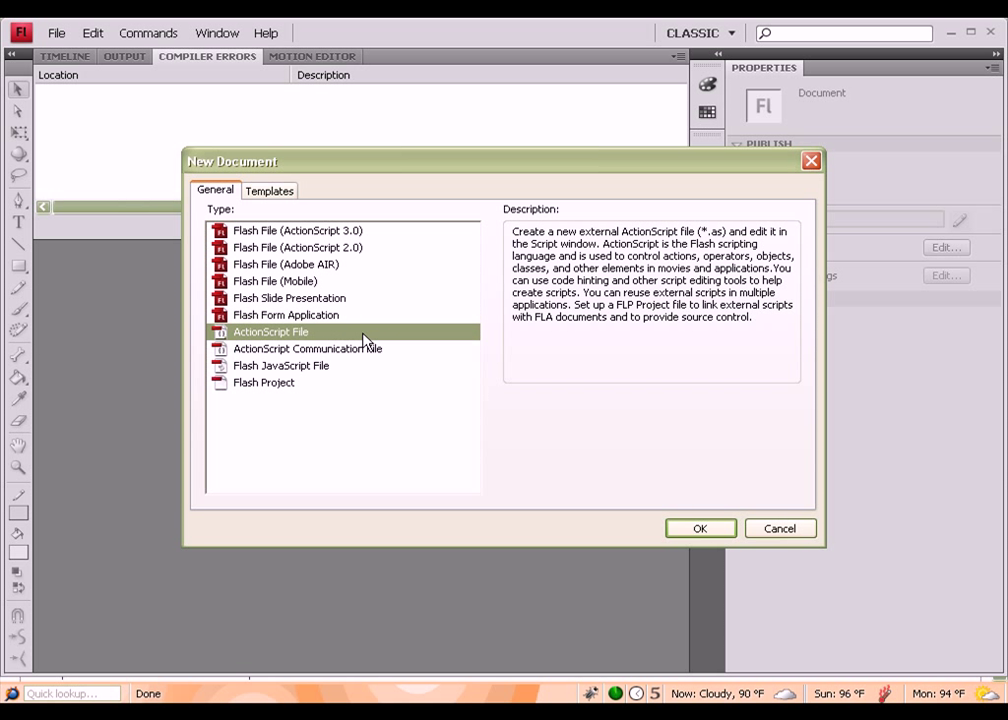
# Create a new blank ActionScript File from the New Document dialog
pyautogui.click(700, 528)
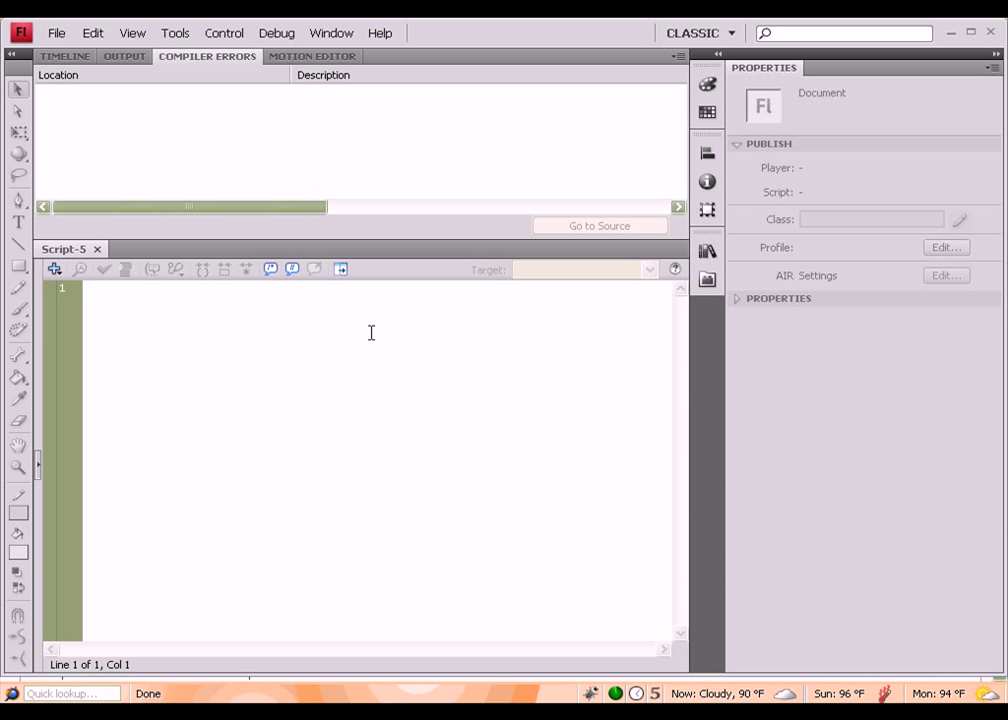
# Write an empty package { } block and place the cursor inside its braces
pyautogui.write('package')
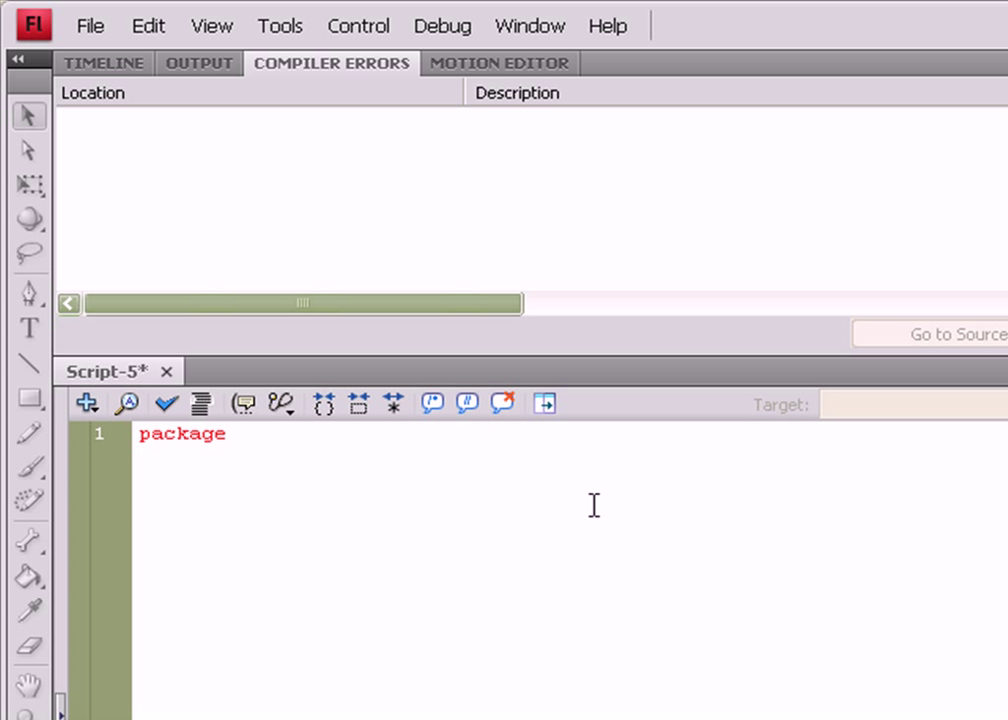
pyautogui.write('" "')
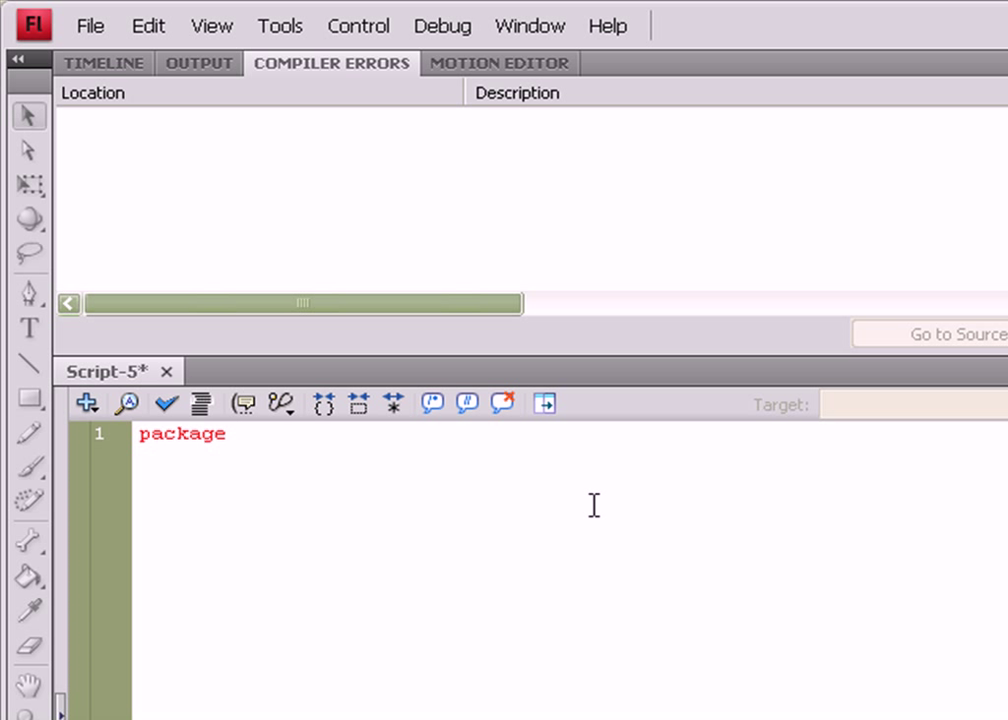
pyautogui.write('{}')
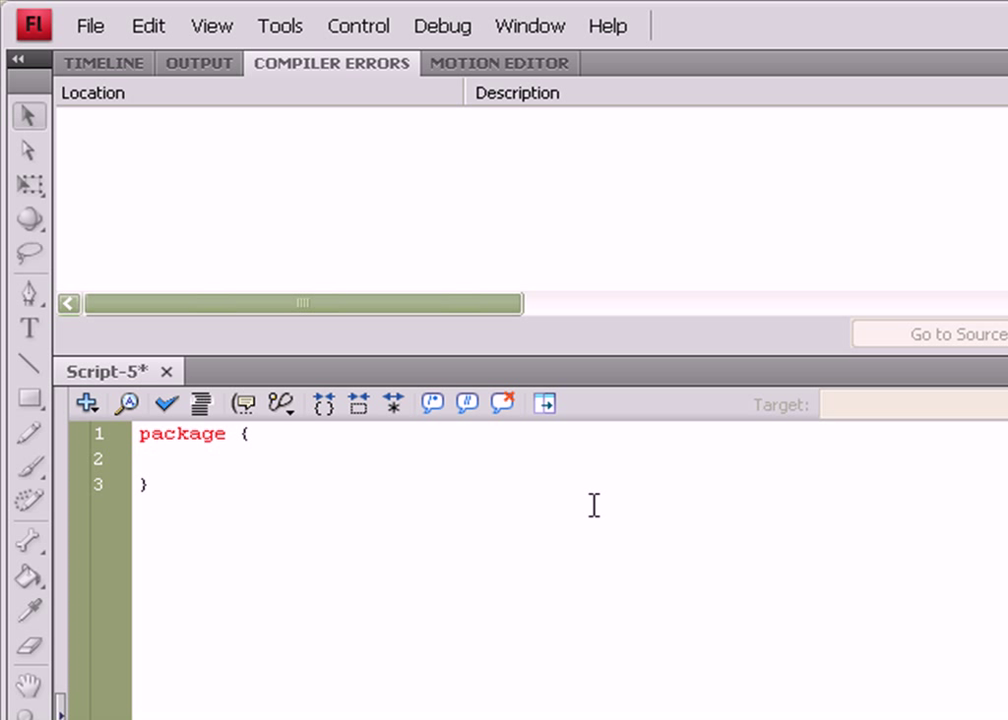
pyautogui.click(160, 458)
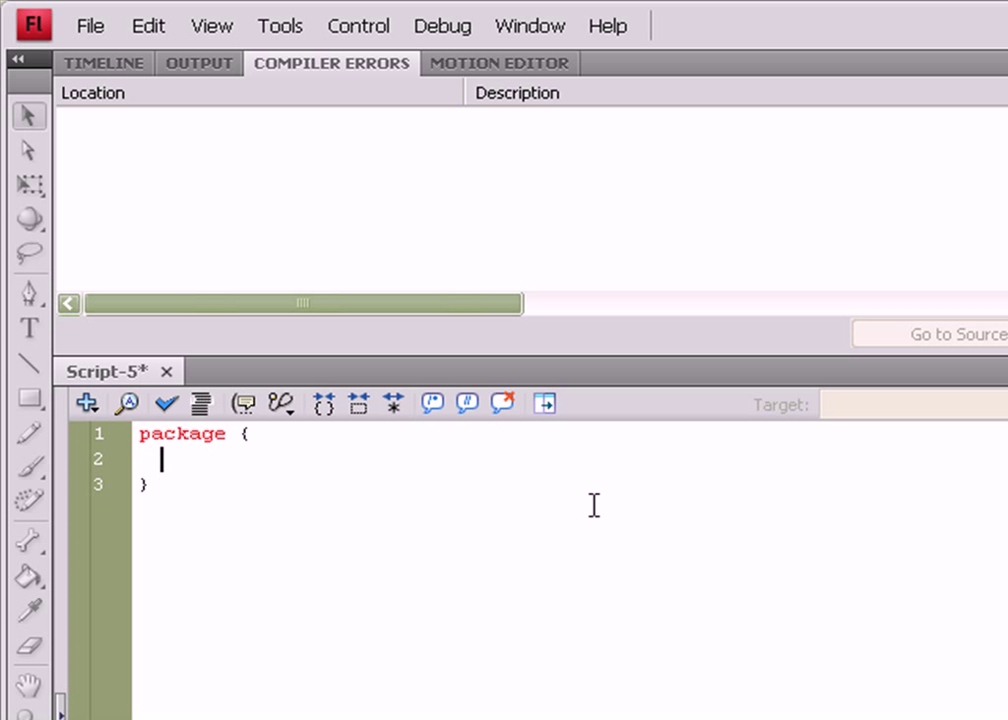
# Add the line import flash.display.Sprite; inside the package block
pyautogui.write('import')
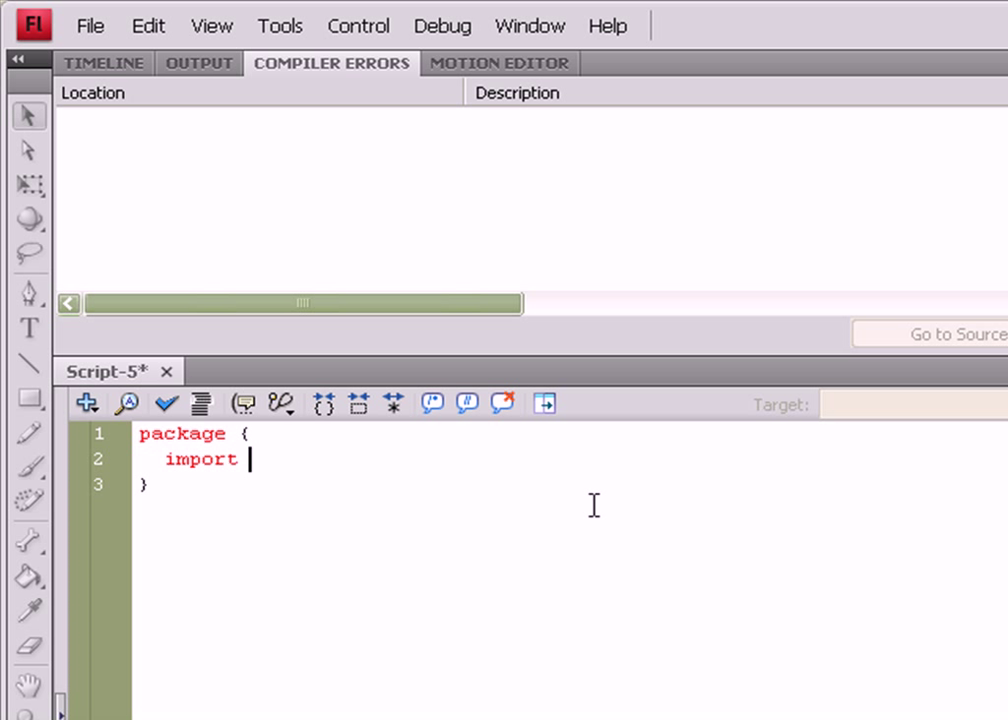
pyautogui.write('flash.display.')
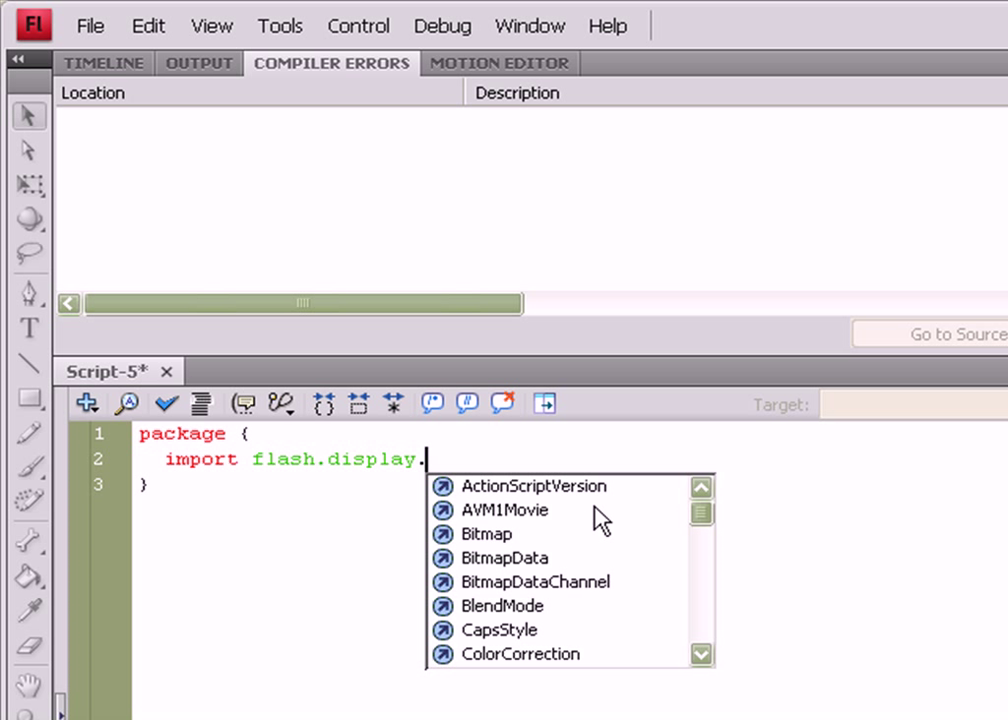
pyautogui.write('Sprite;')
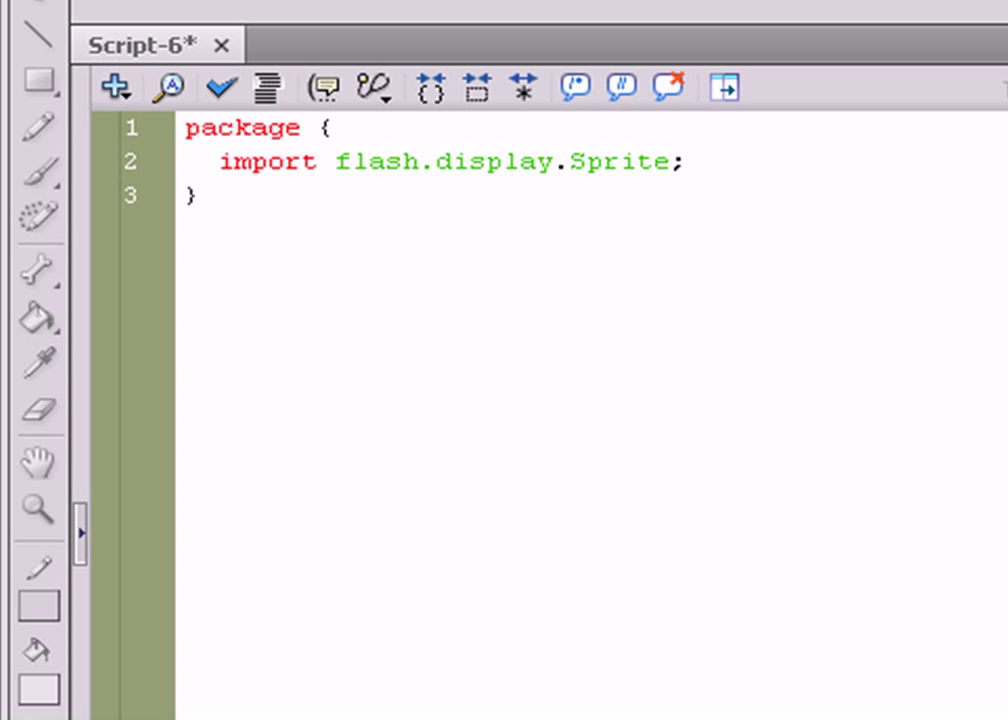
pyautogui.click(684, 162)
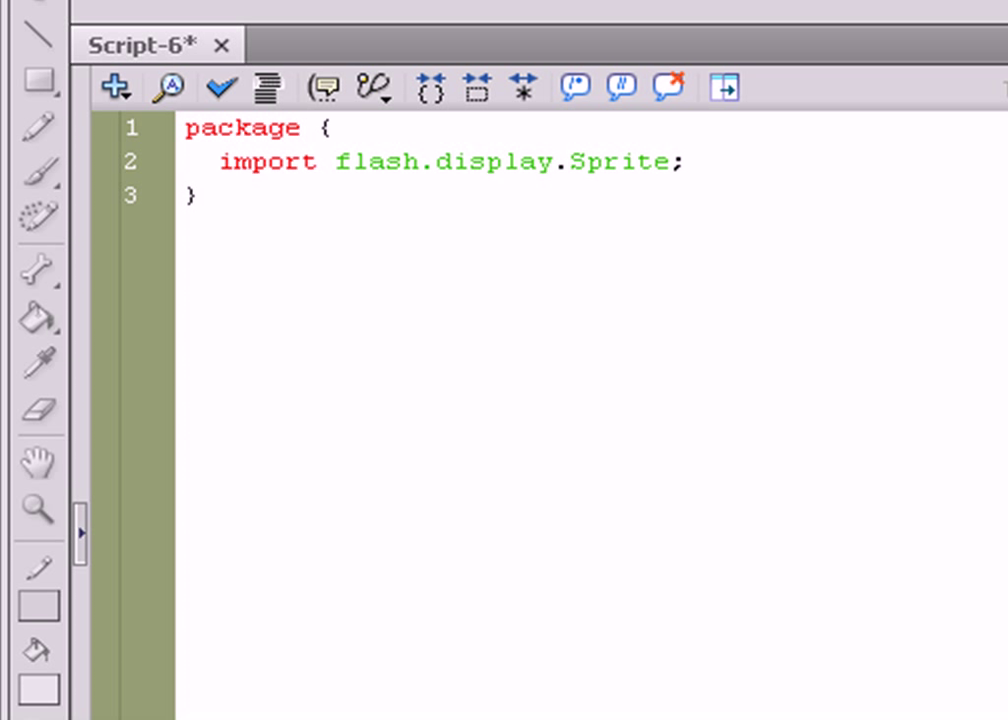
pyautogui.click(648, 162)
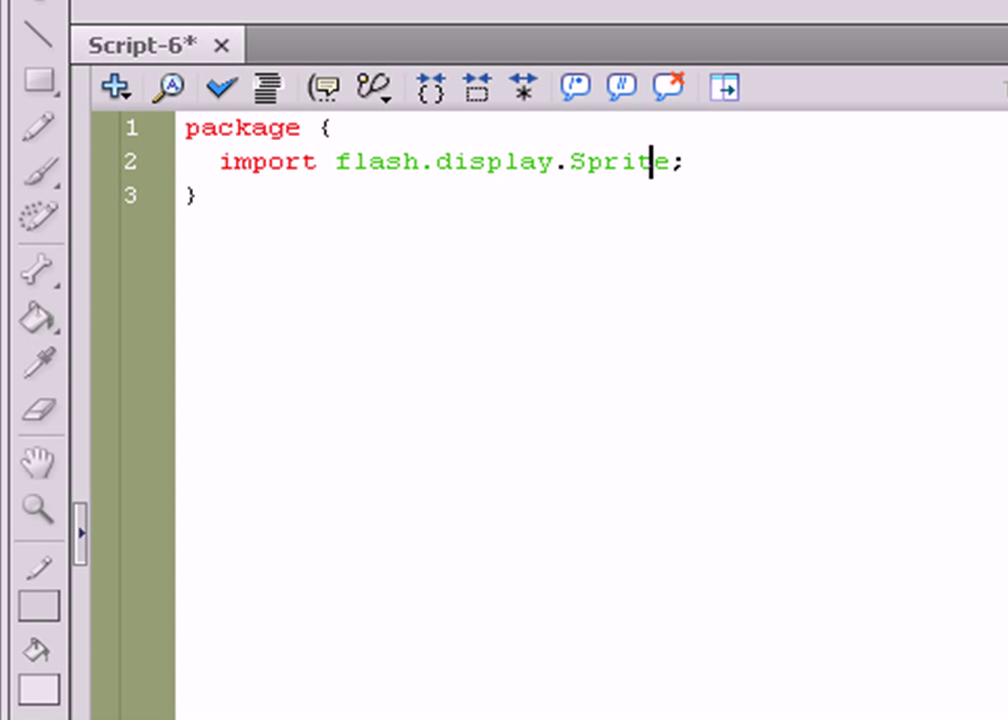
pyautogui.doubleClick(616, 162)
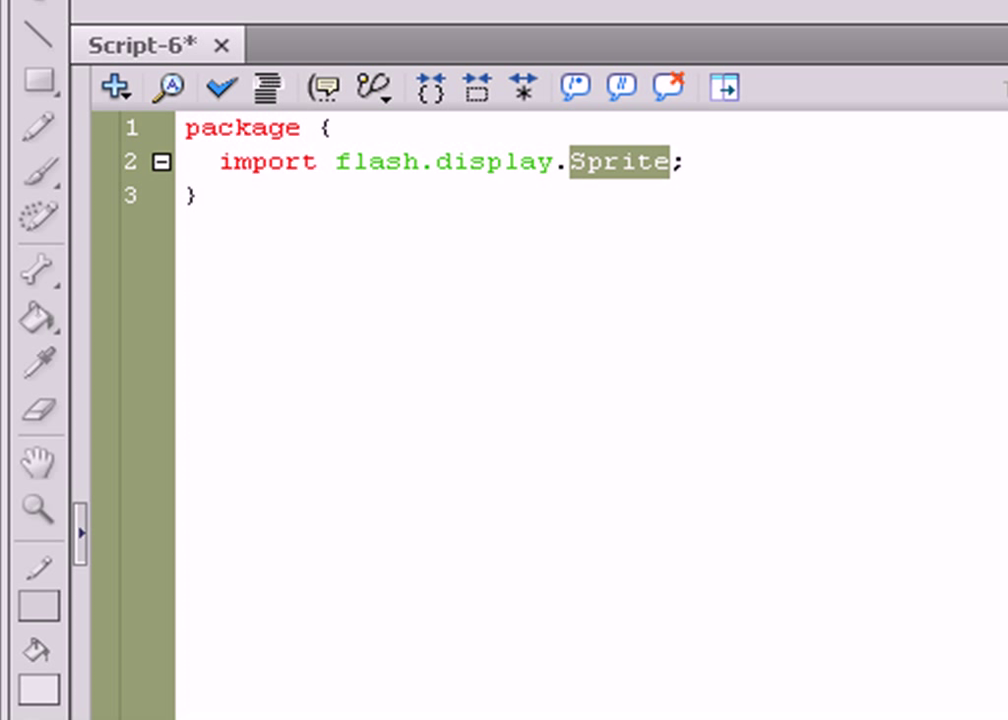
pyautogui.click(664, 162)
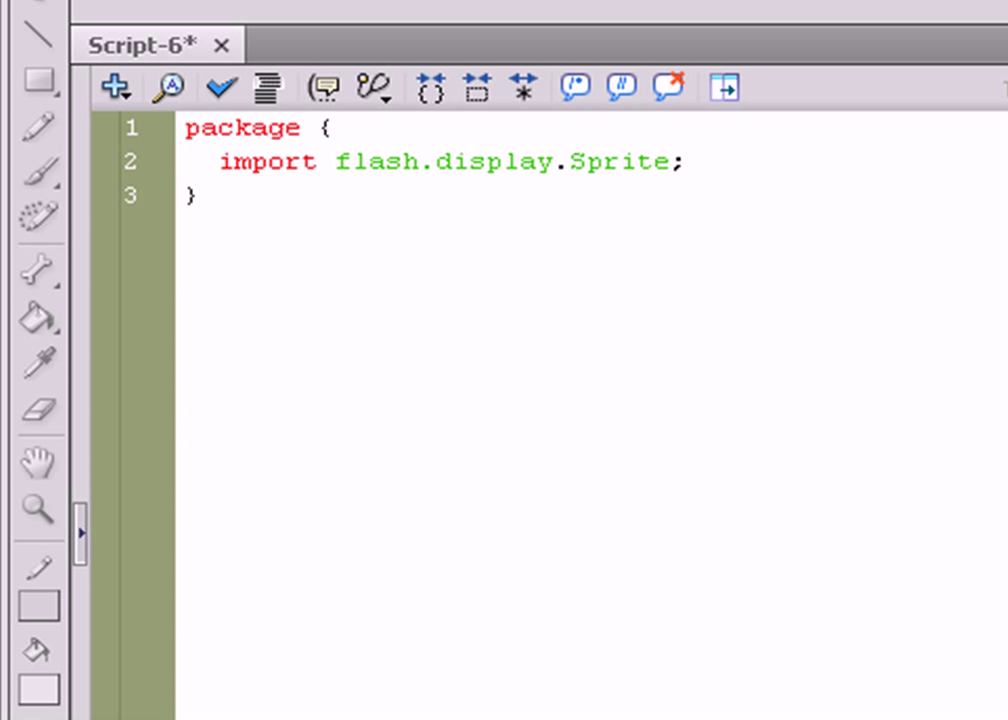
pyautogui.click(668, 162)
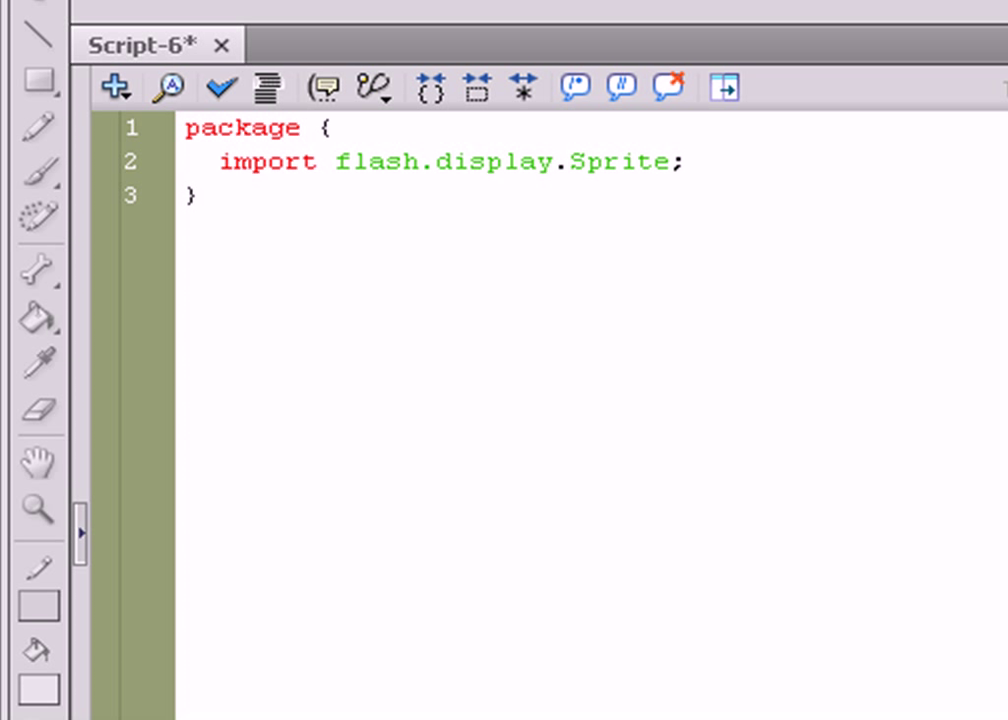
pyautogui.click(664, 162)
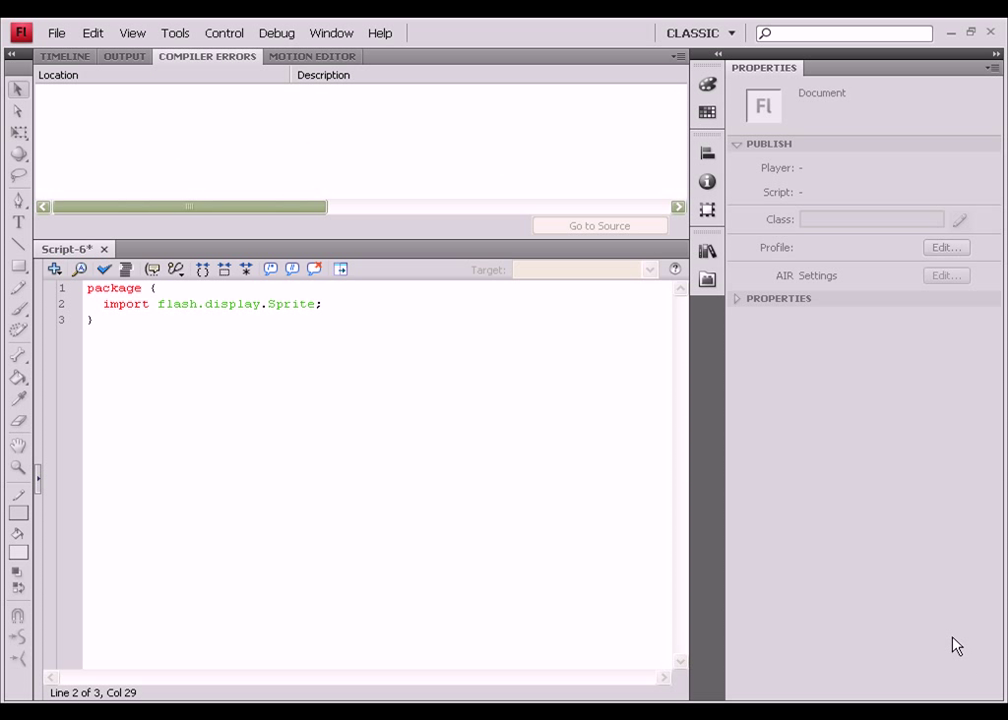
pyautogui.moveTo(868, 604)
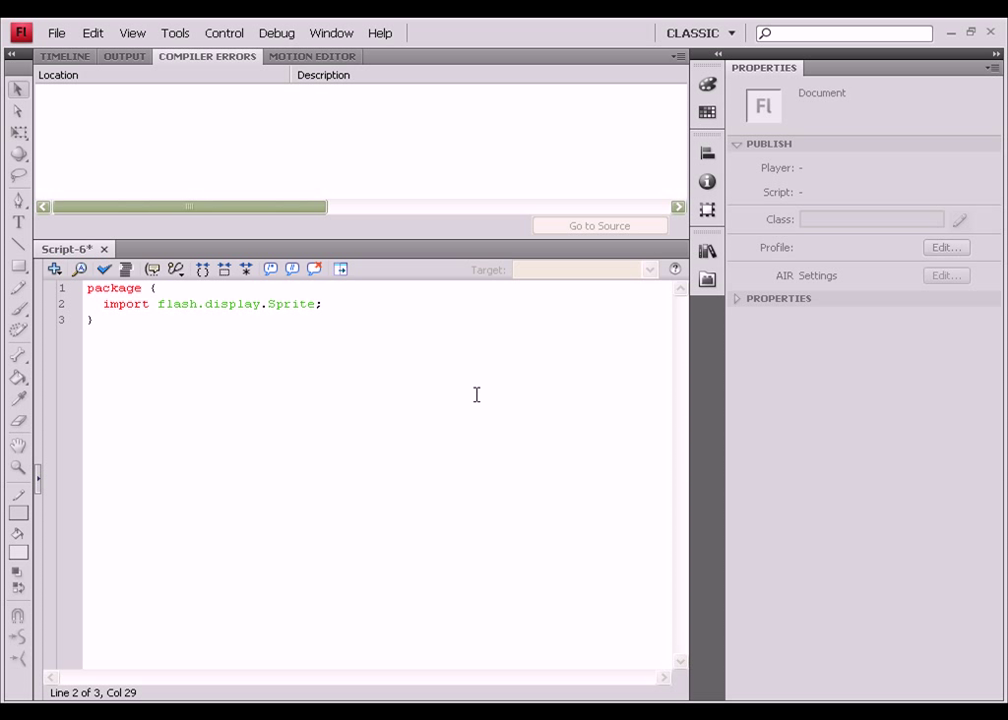
pyautogui.moveTo(456, 384)
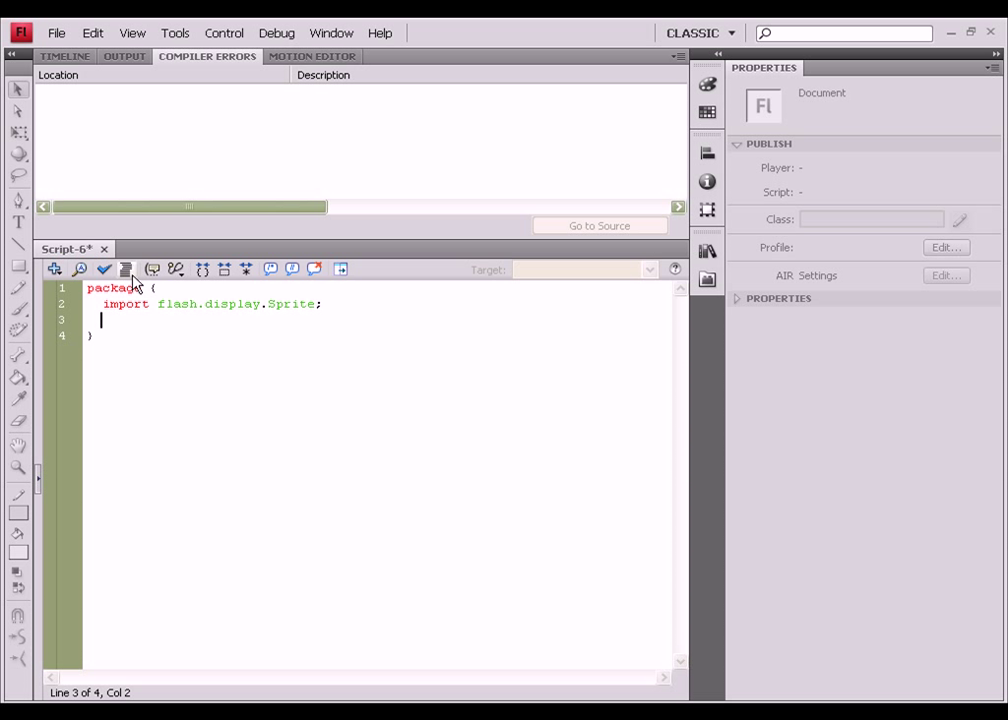
pyautogui.moveTo(18, 276)
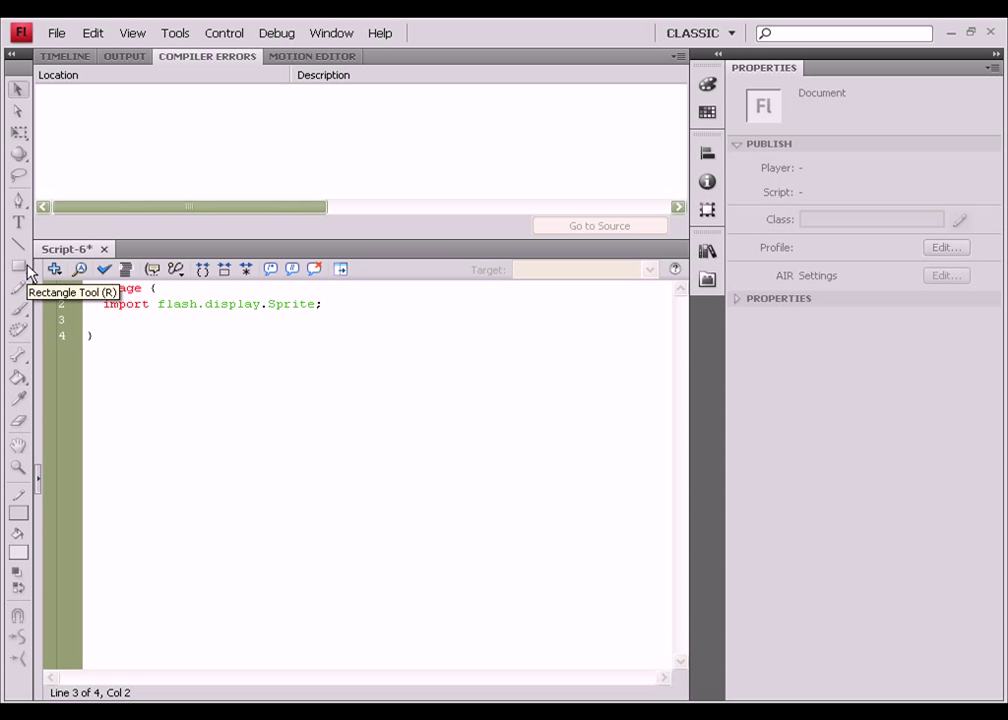
pyautogui.moveTo(576, 614)
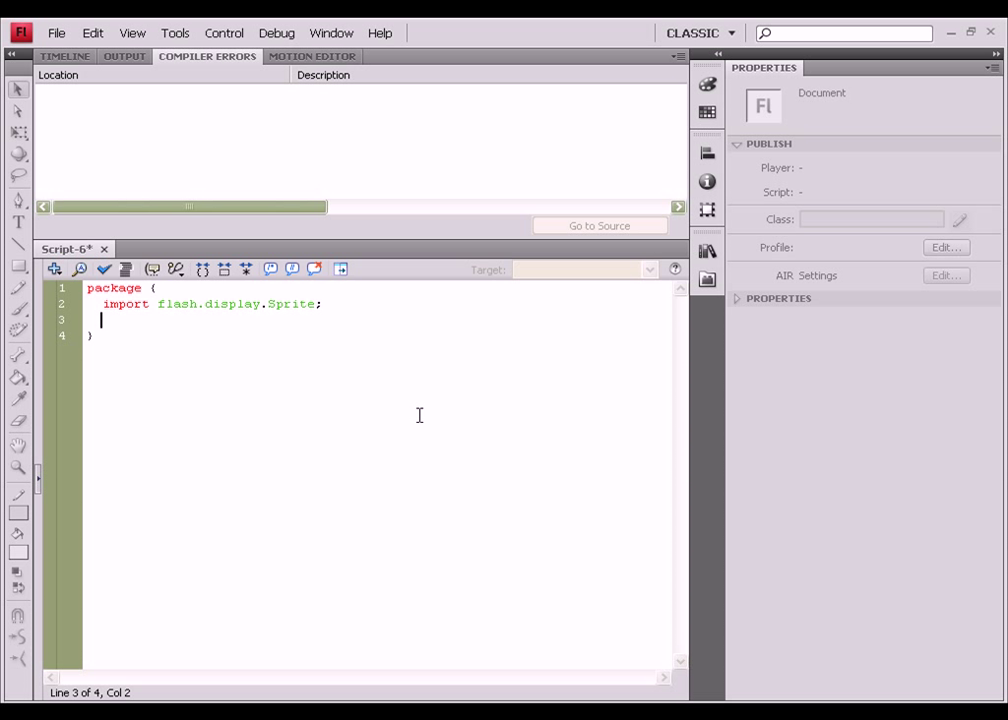
# Add import flash.display.Graphics; on a new line below the Sprite import
pyautogui.write('import')
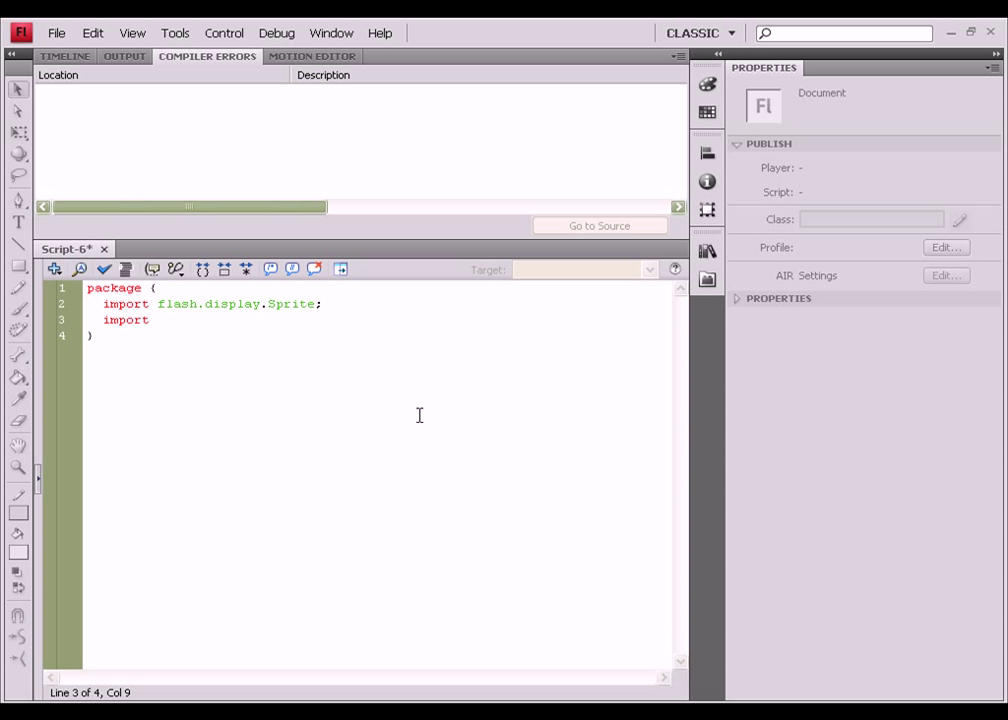
pyautogui.write('flash.dis')
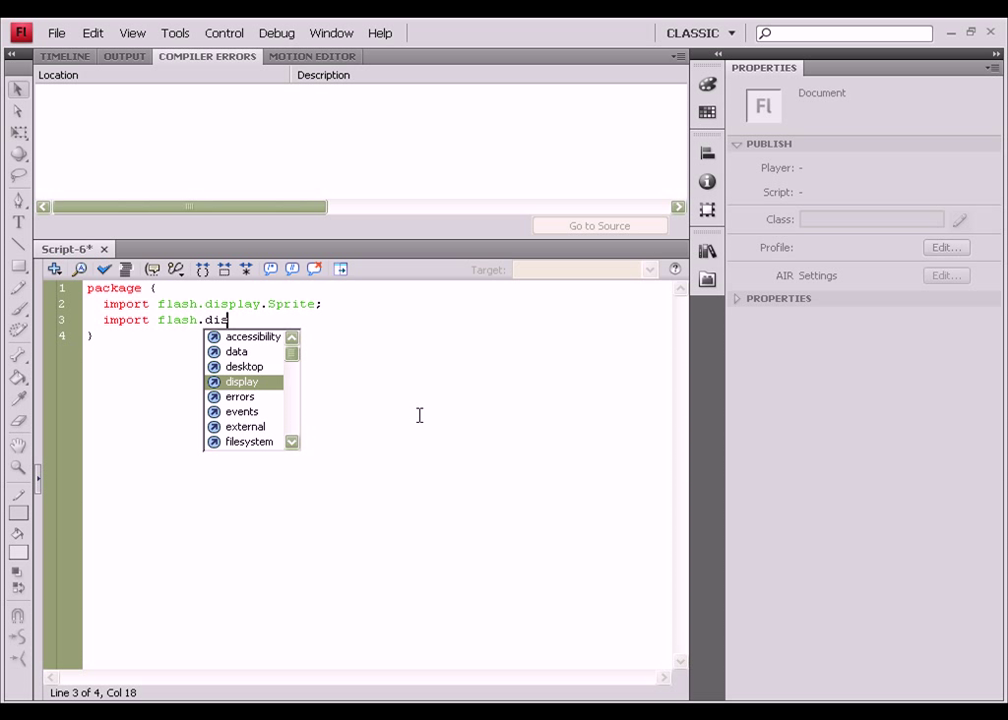
pyautogui.write('play.c')
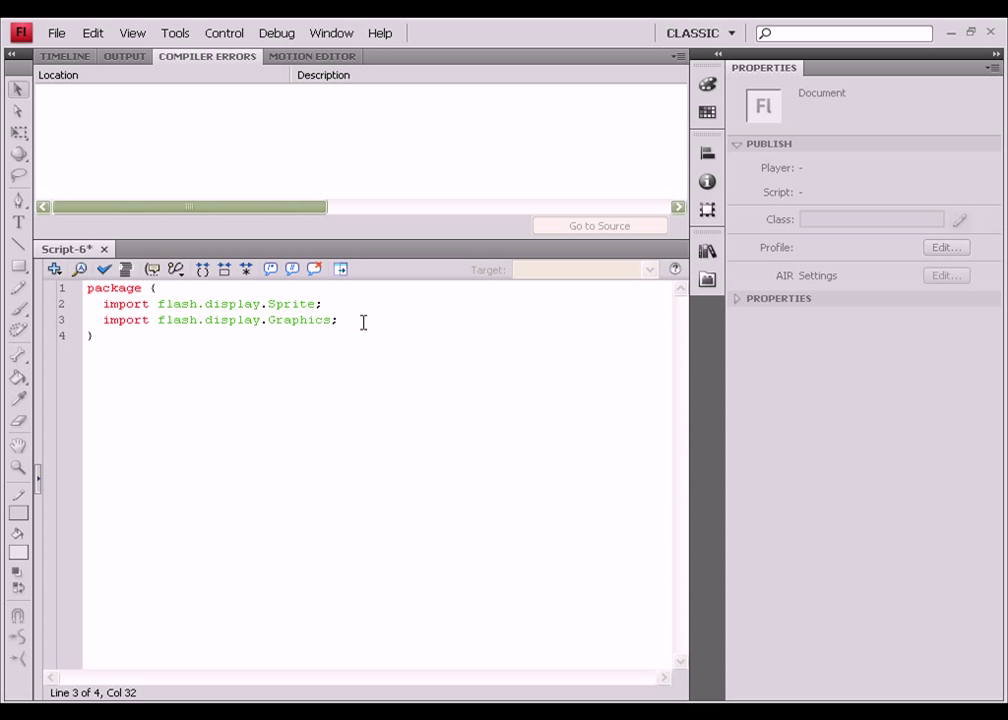
# Type a stray line filename/song.mp3 below the import lines
pyautogui.click(316, 304)
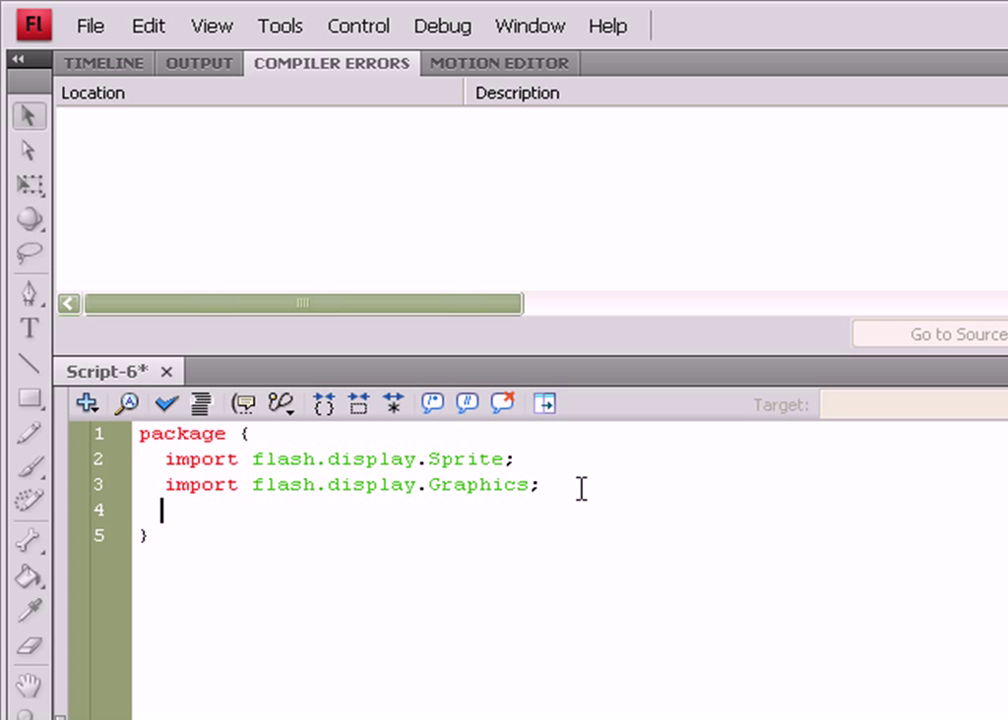
pyautogui.write('filename/')
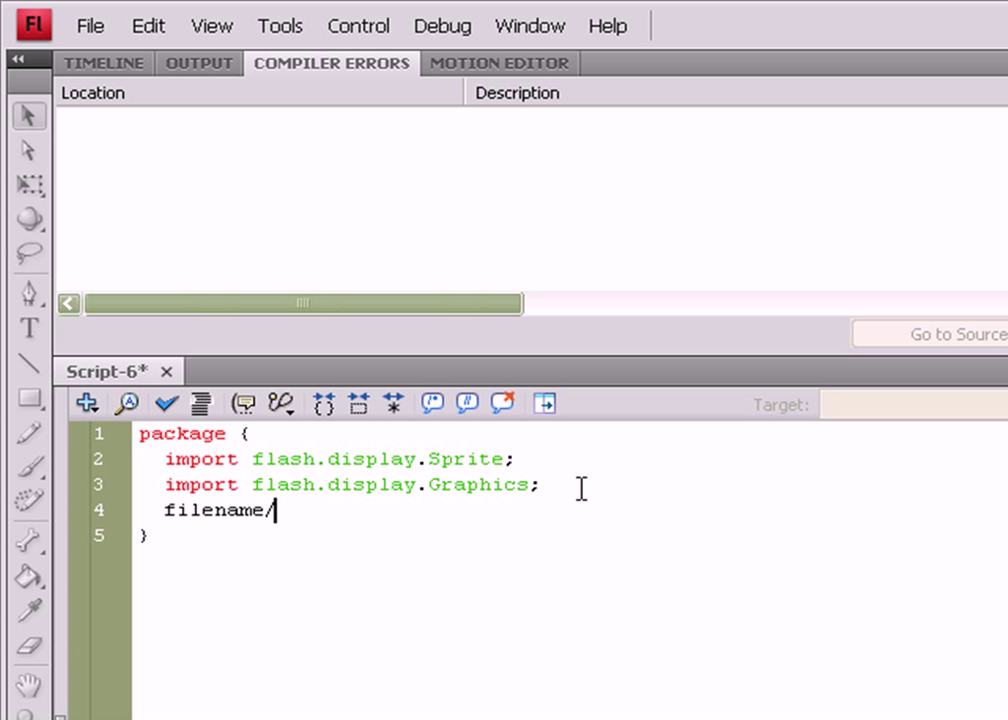
pyautogui.write('song.')
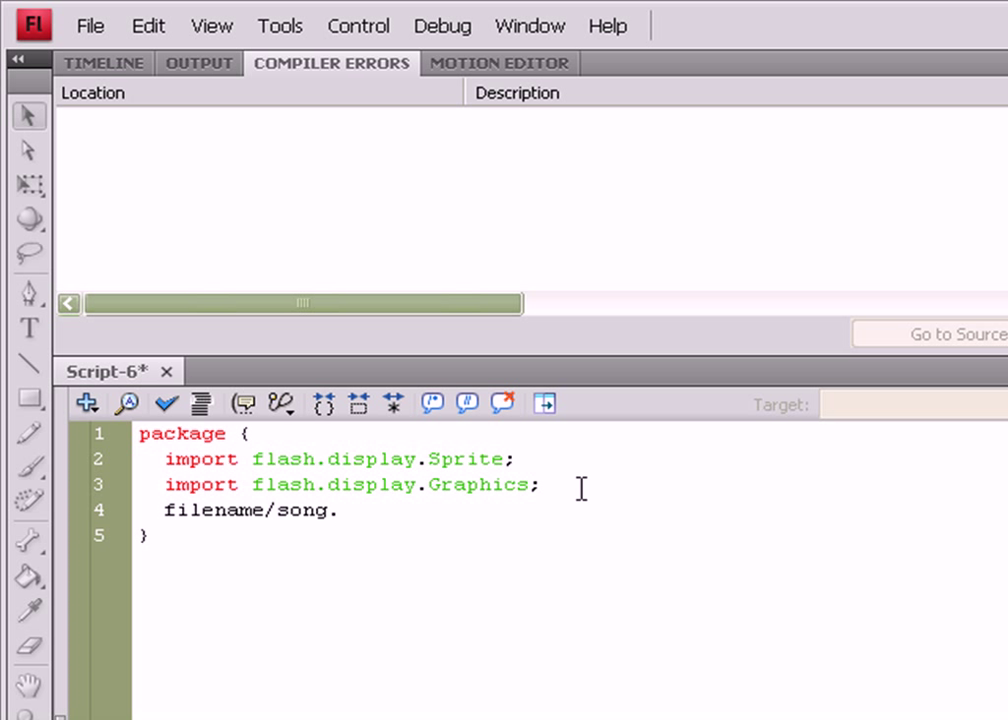
pyautogui.write('mp3')
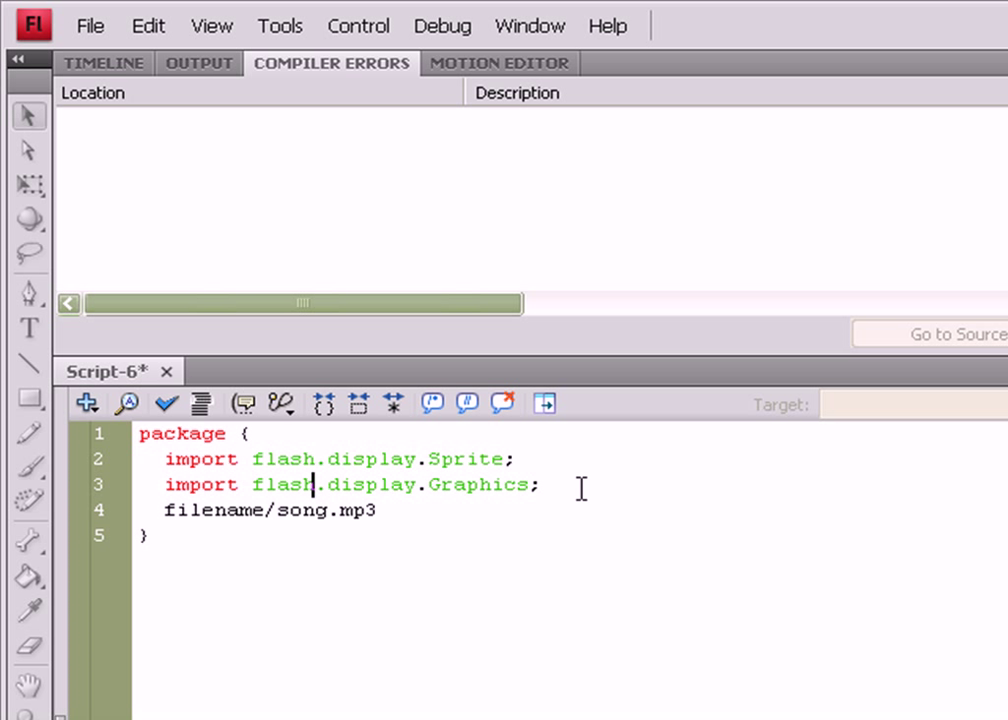
# Delete the filename/song.mp3 line, leaving only the two imports in the package
pyautogui.doubleClick(368, 458)
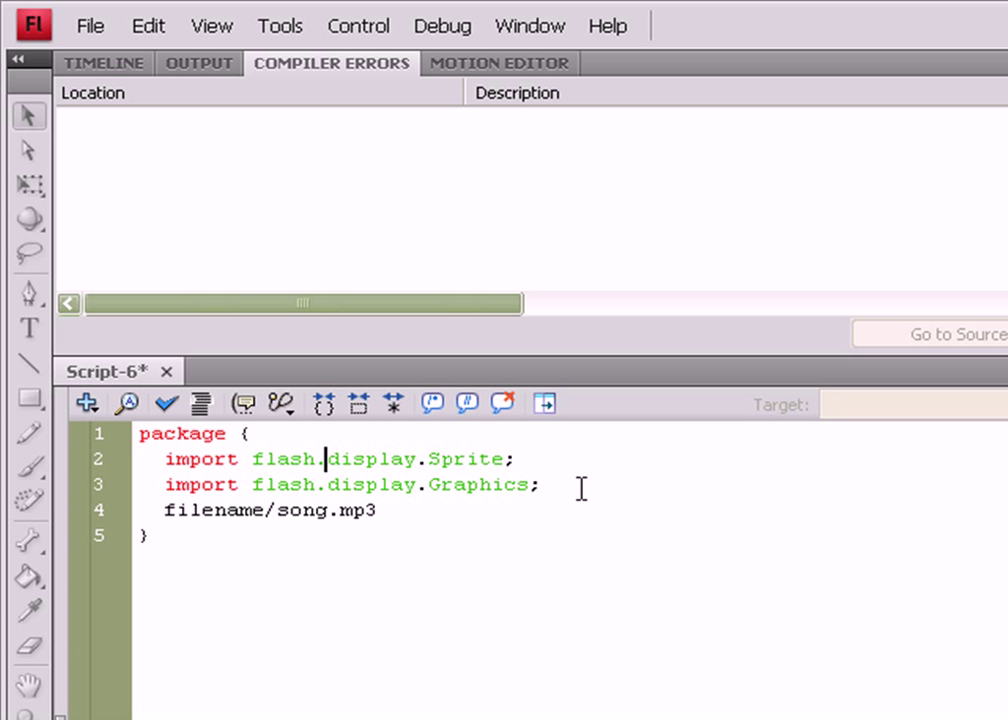
pyautogui.doubleClick(372, 458)
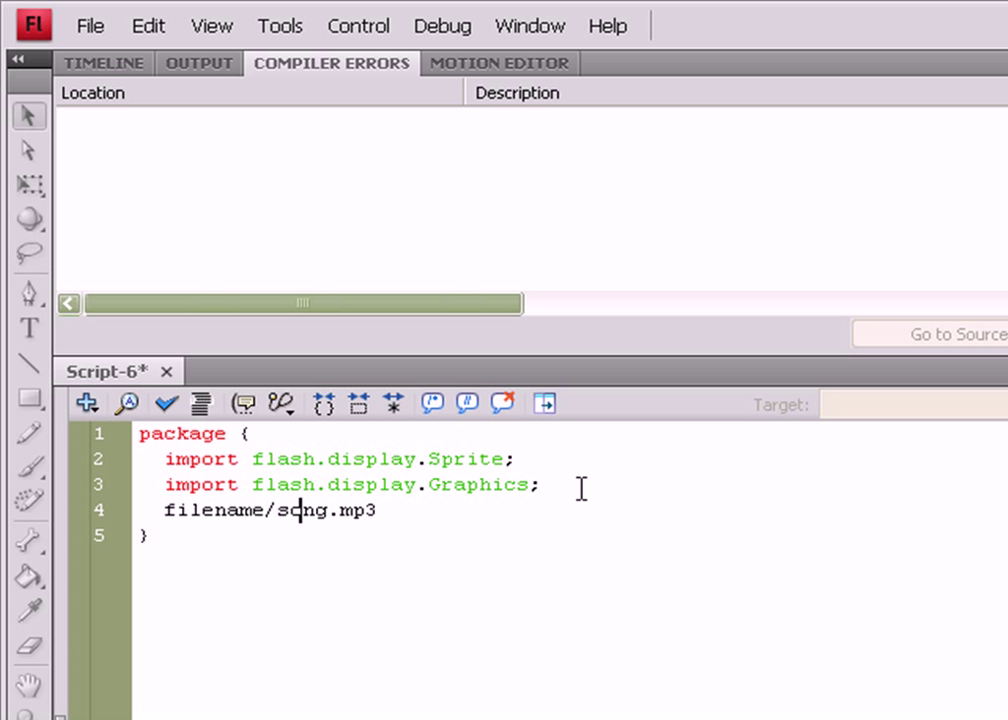
pyautogui.doubleClick(212, 510)
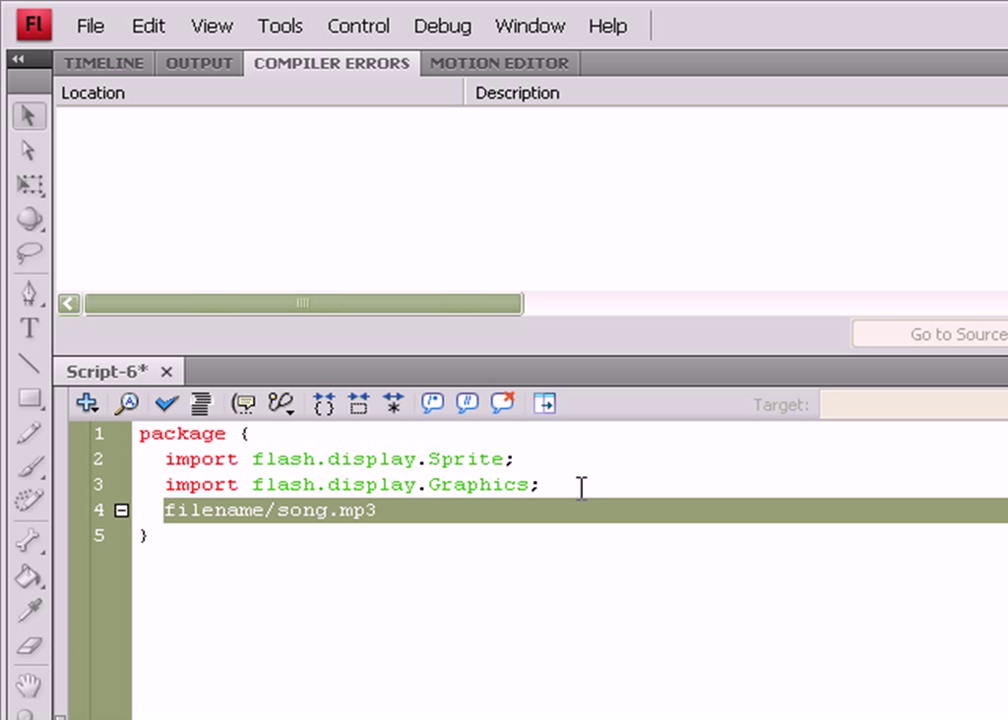
pyautogui.press('Delete')
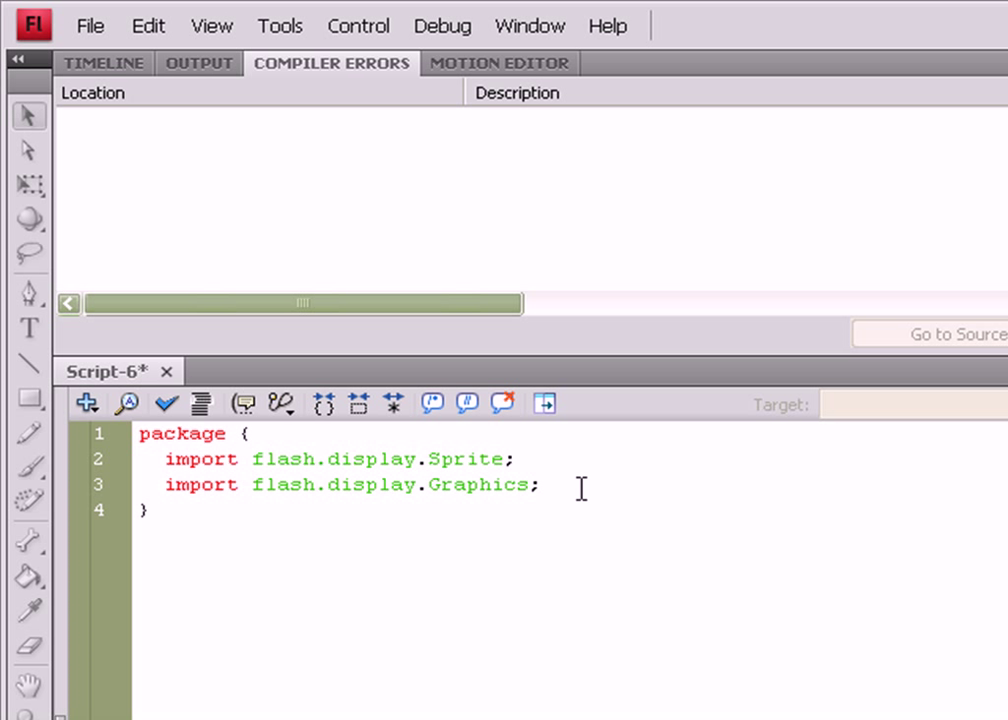
pyautogui.click(276, 458)
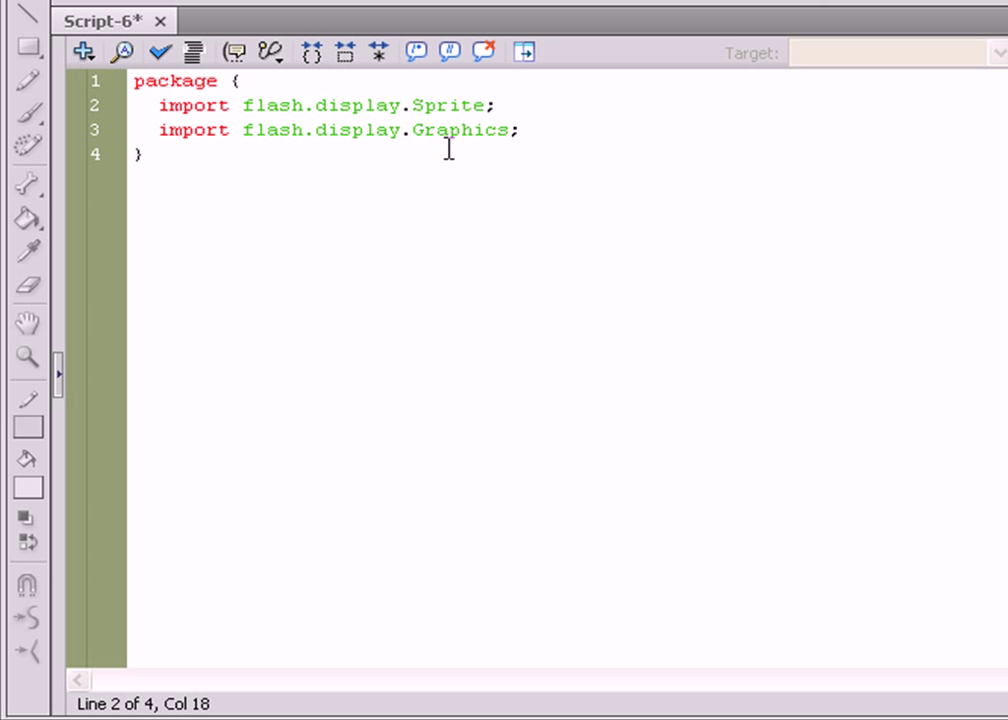
pyautogui.click(340, 130)
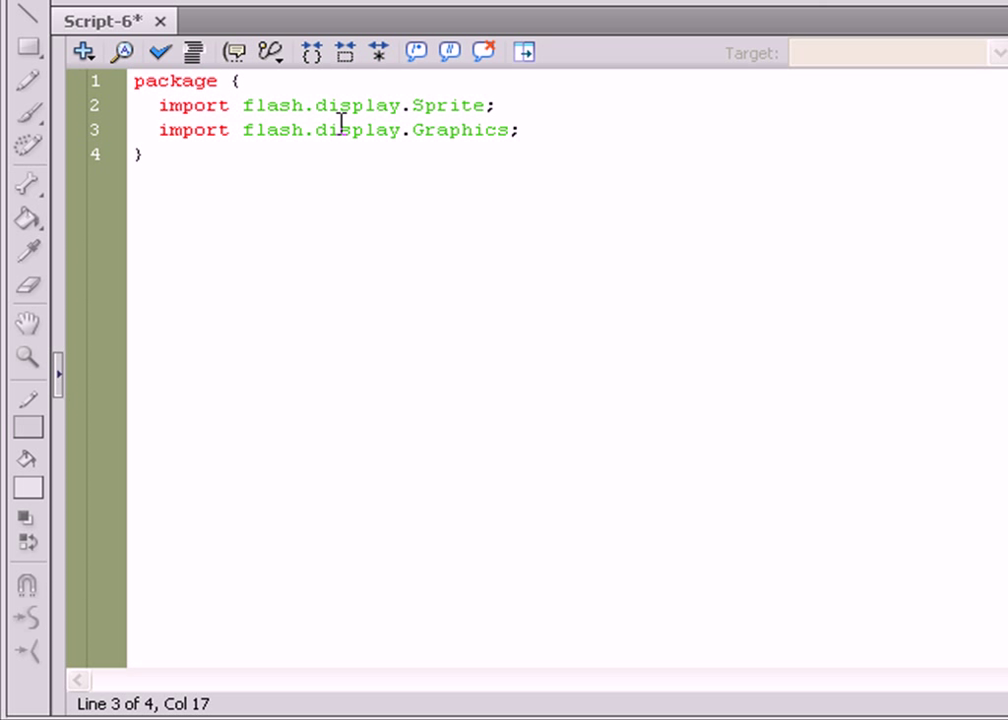
pyautogui.click(462, 130)
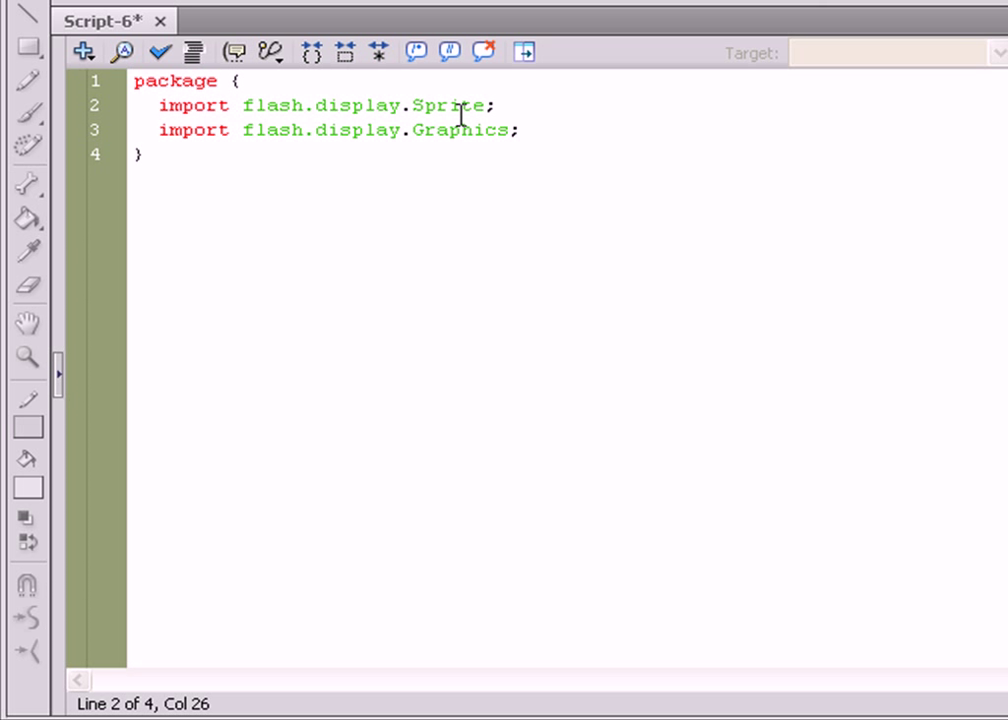
pyautogui.click(446, 104)
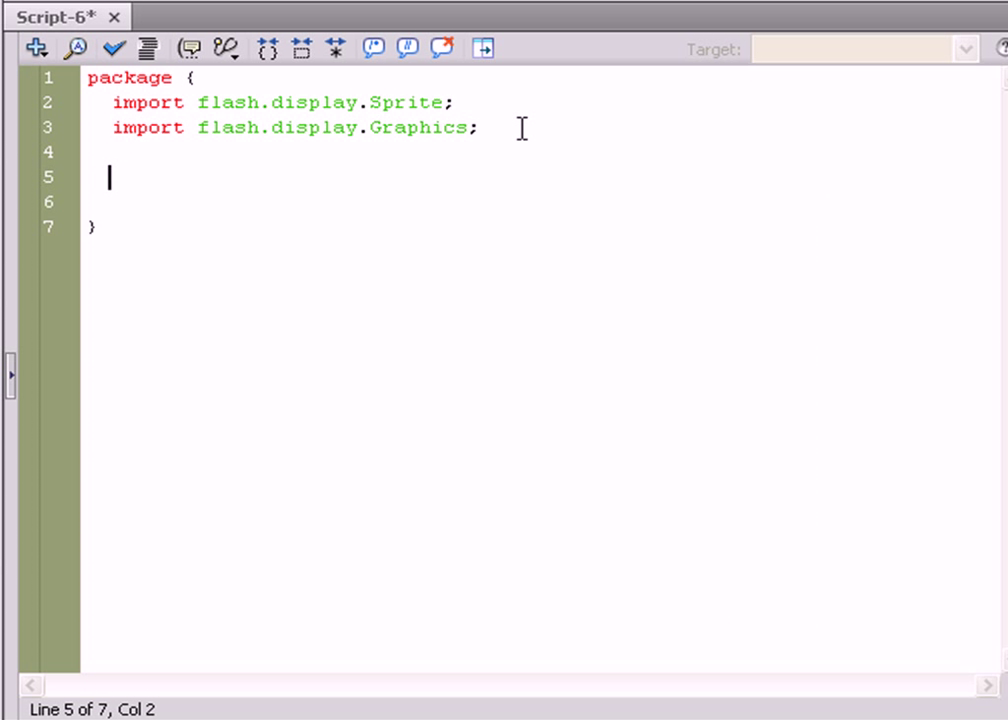
# Declare public class Example extends Sprite { below the imports
pyautogui.write('public class E')
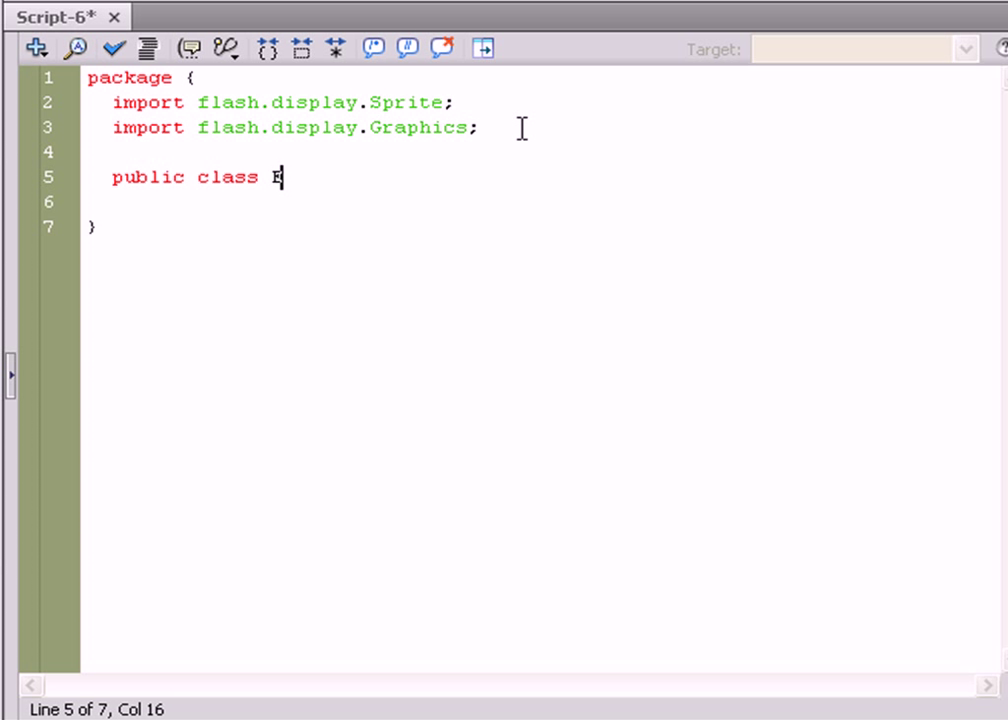
pyautogui.write('xample')
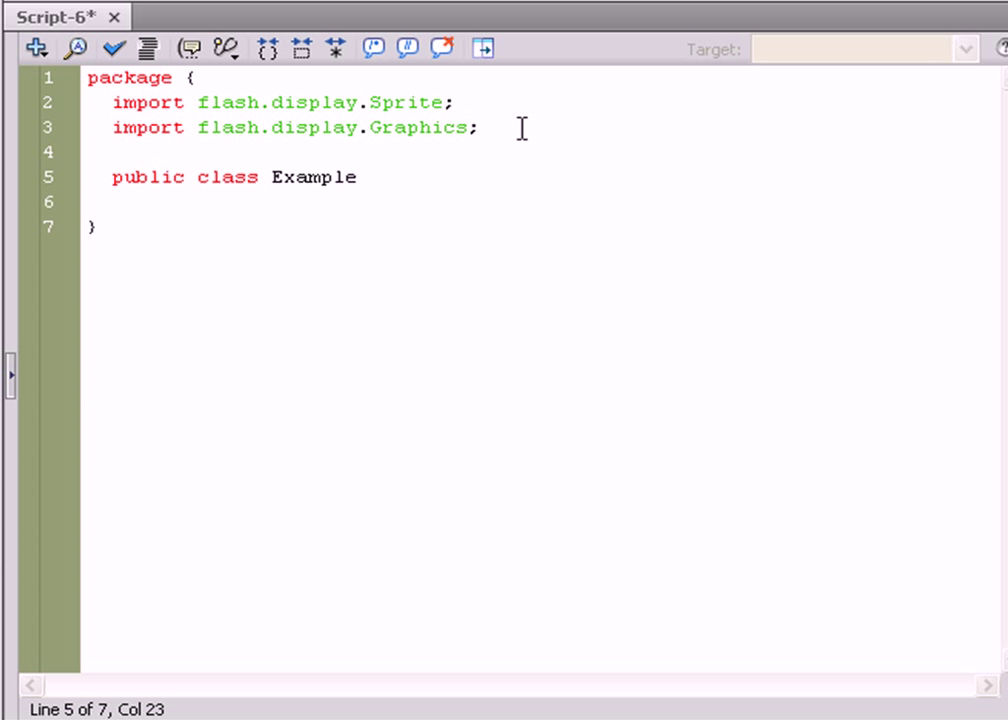
pyautogui.write('extends')
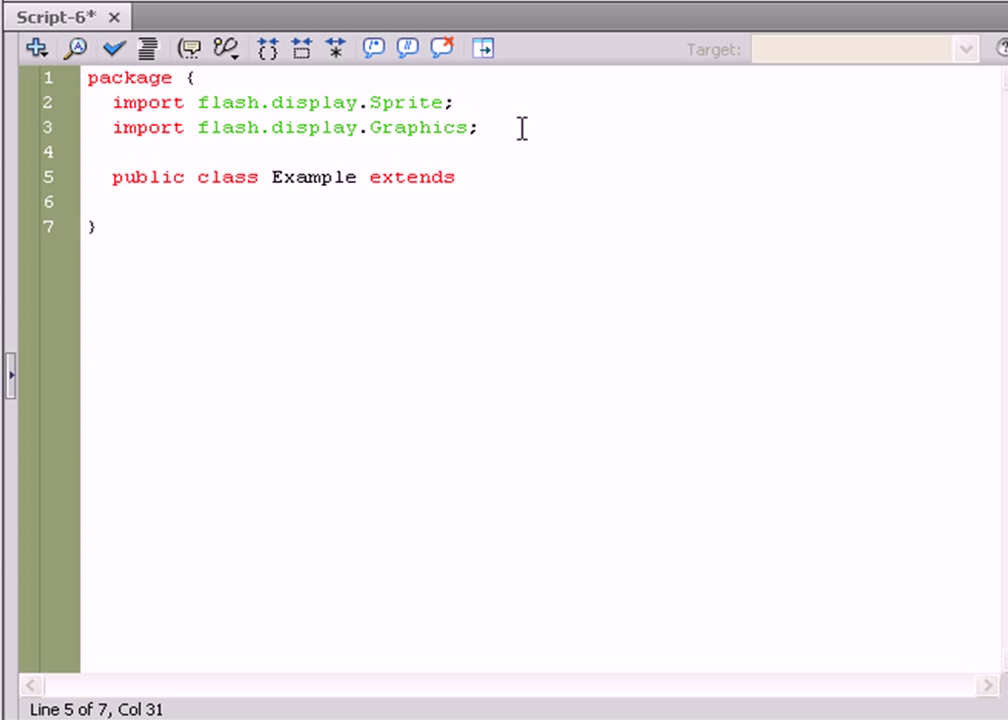
pyautogui.write('Sprite')
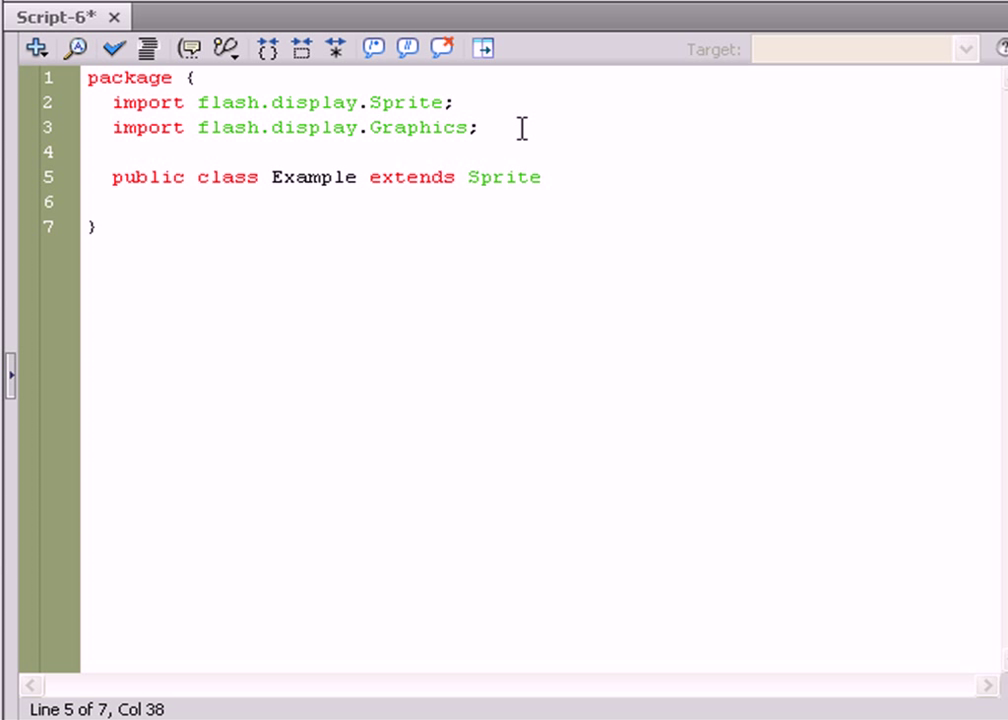
pyautogui.write('{')
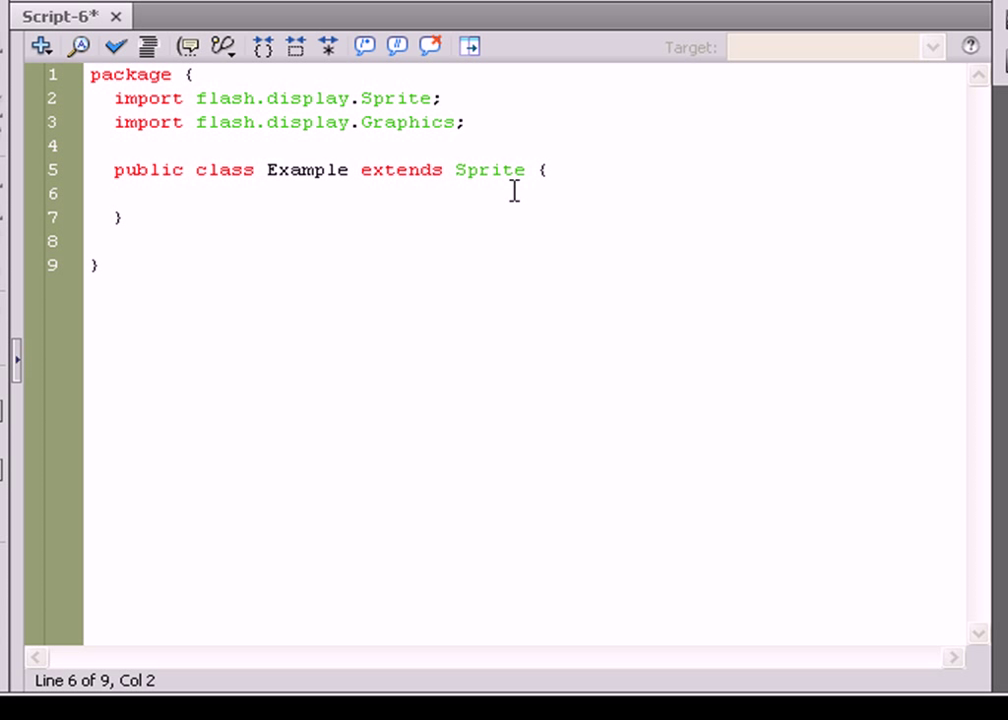
pyautogui.click(112, 194)
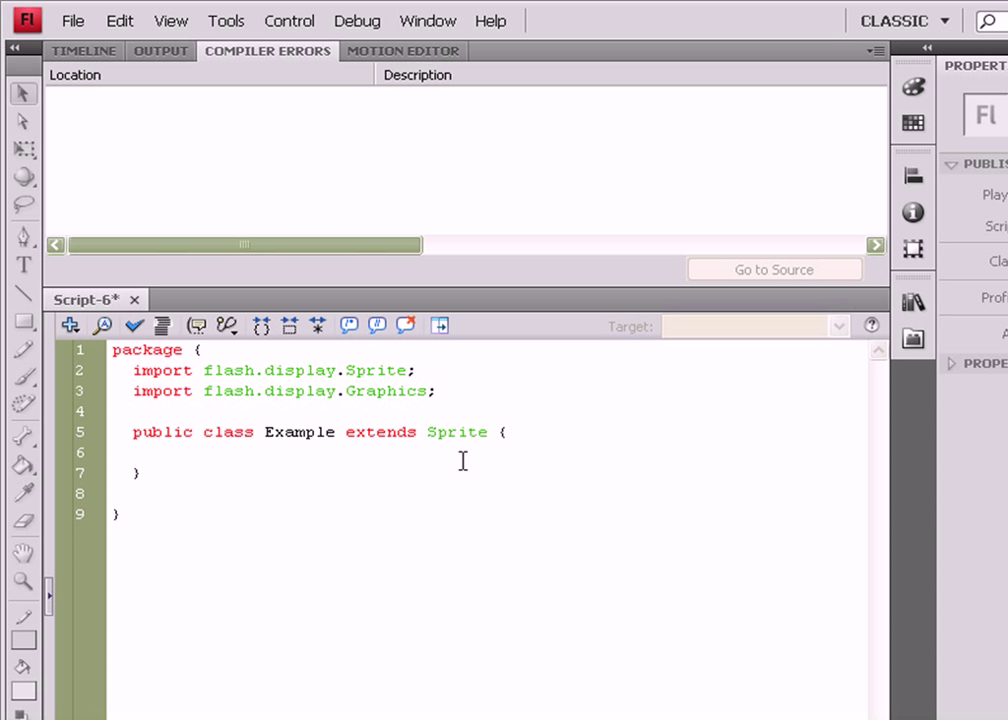
pyautogui.click(460, 432)
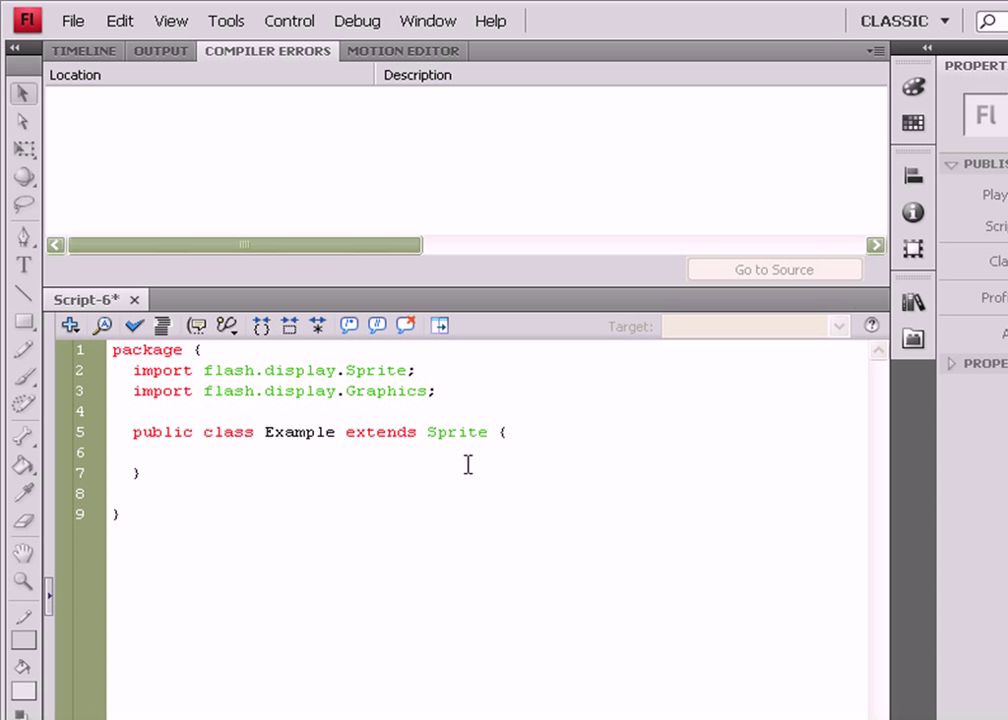
pyautogui.click(456, 432)
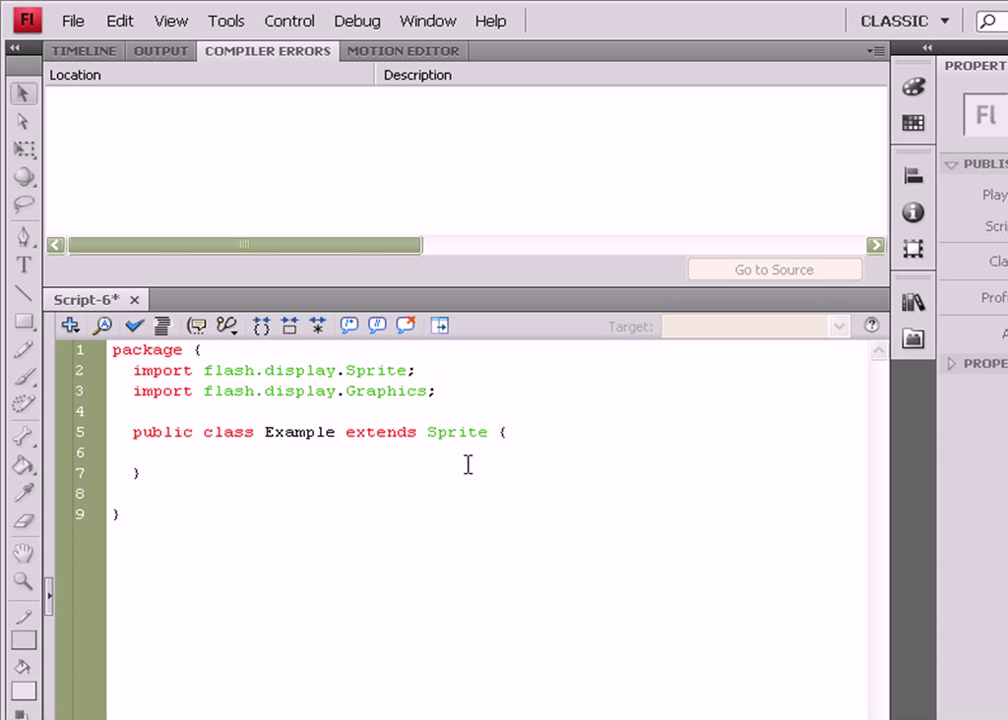
pyautogui.click(456, 432)
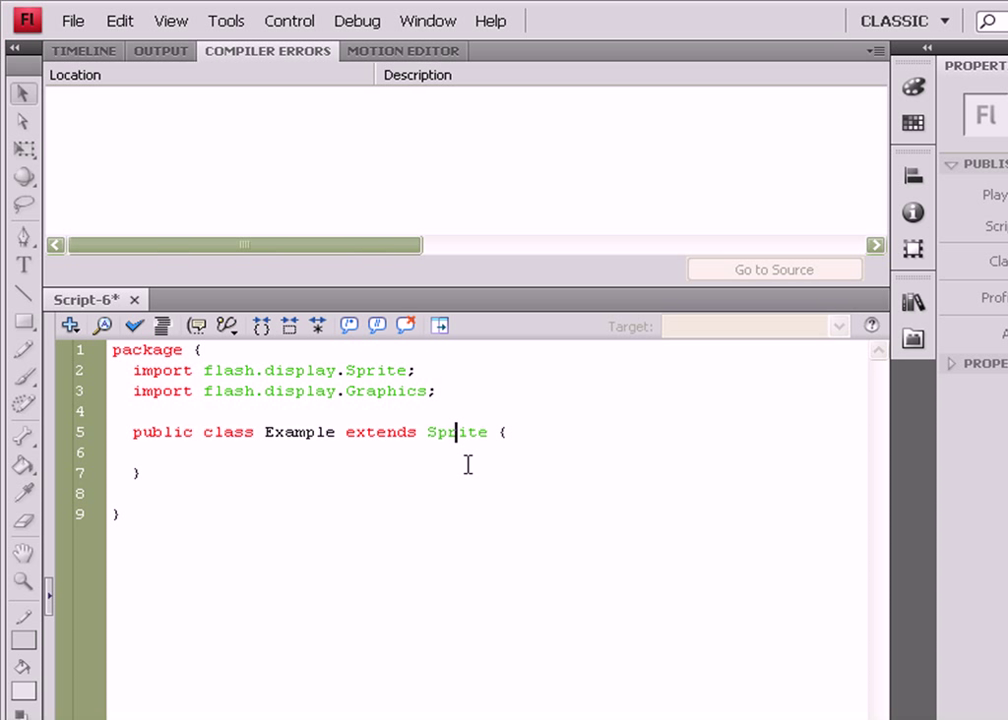
pyautogui.moveTo(468, 464)
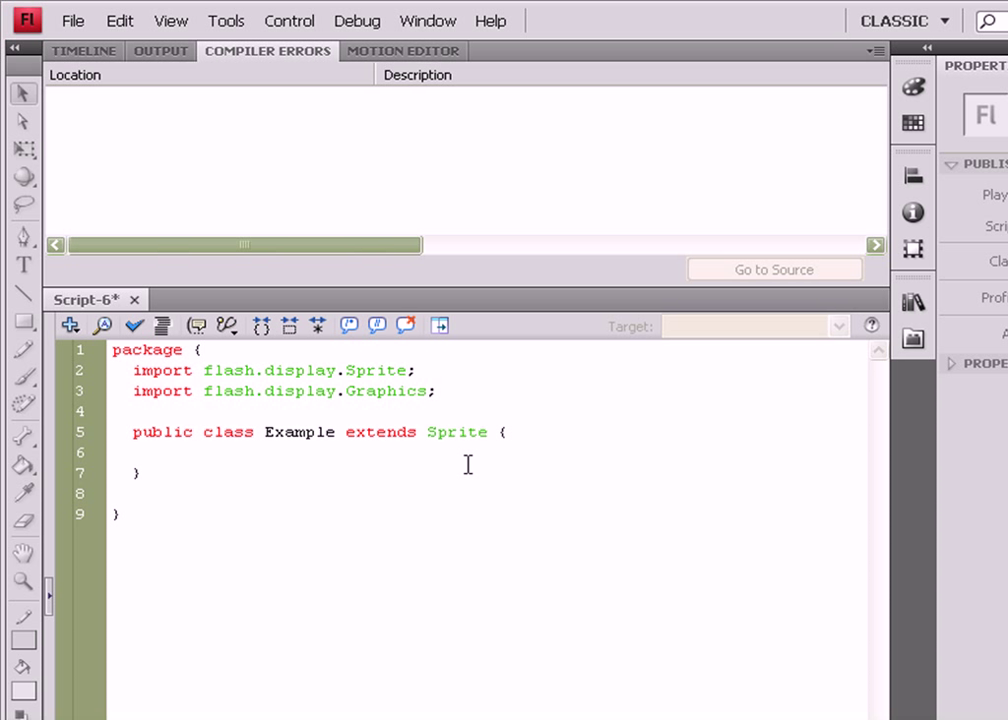
pyautogui.click(456, 432)
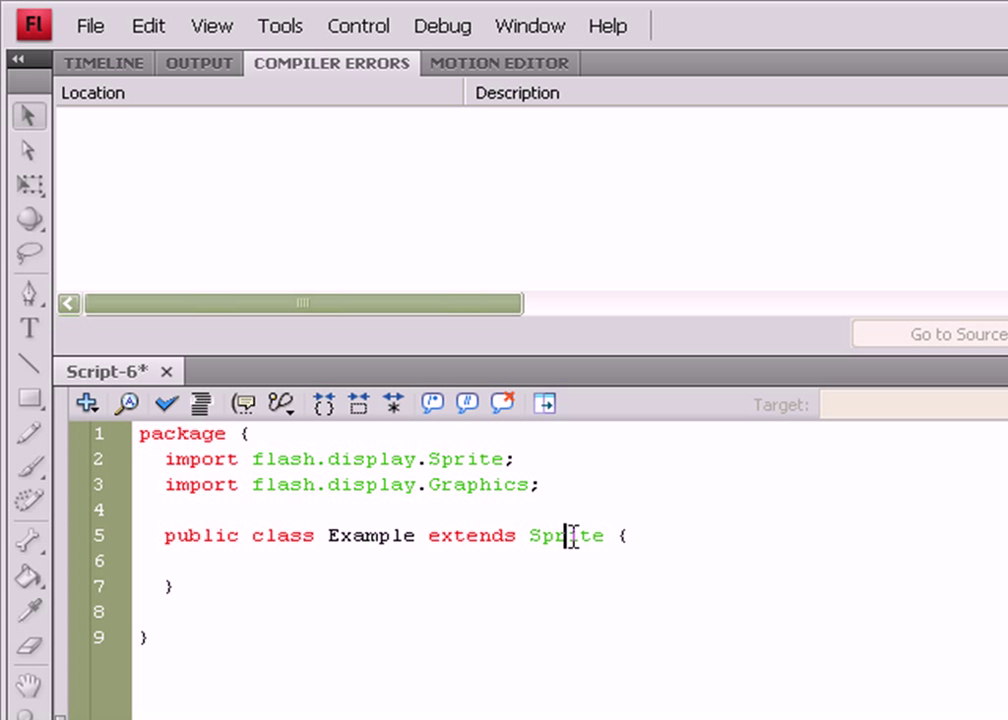
pyautogui.doubleClick(370, 532)
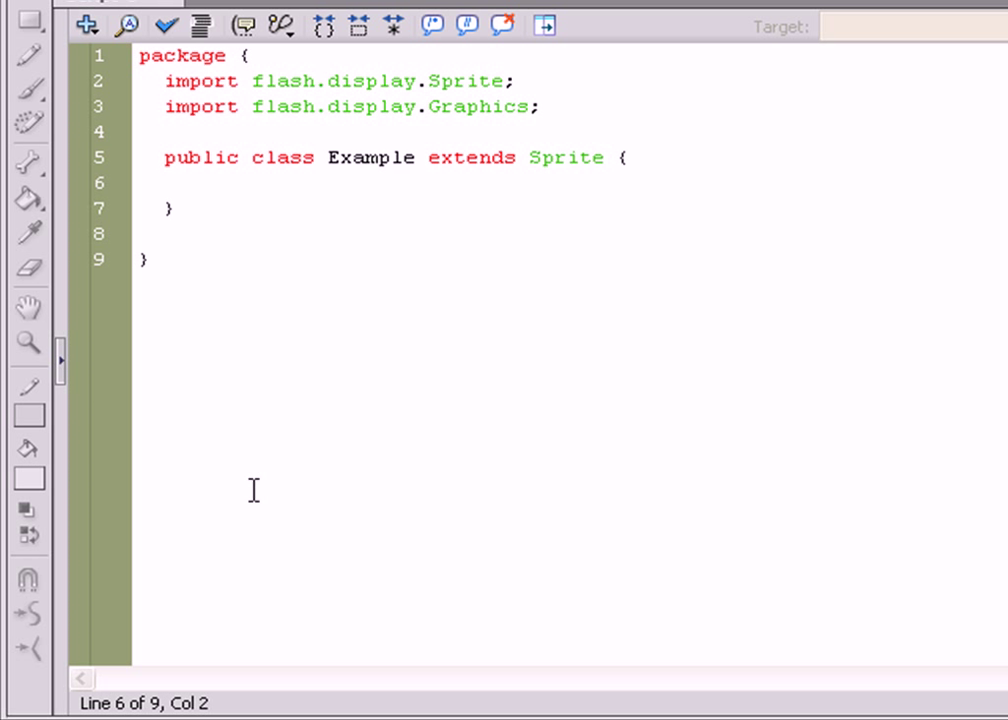
pyautogui.click(164, 184)
pyautogui.write('public function Example(){')
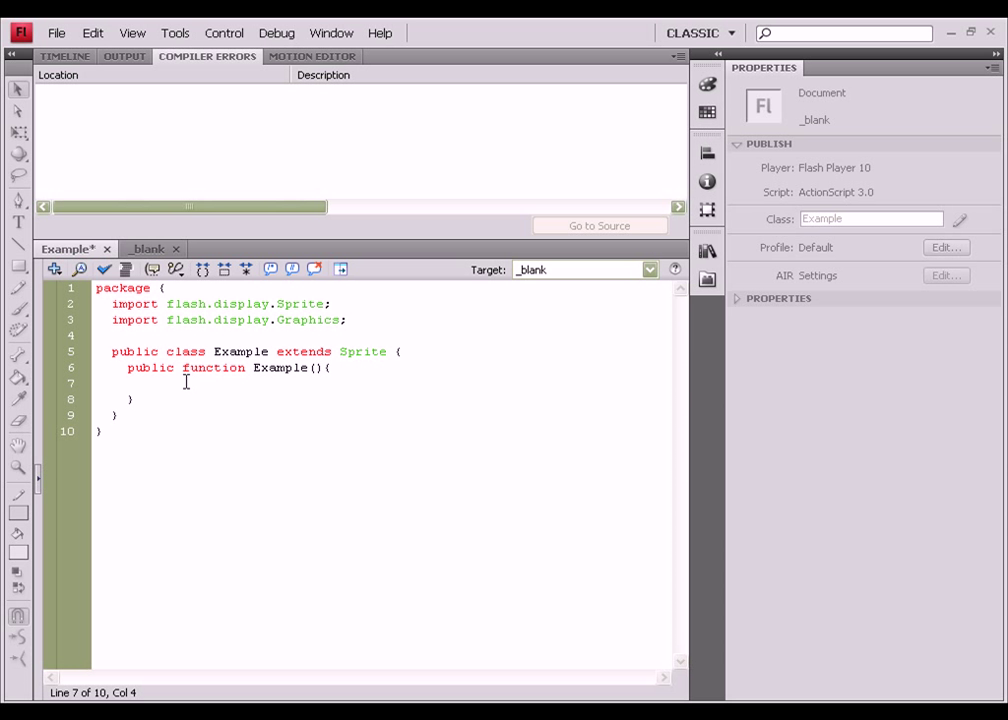
# Declare var sprite1:Sprite = new Sprite(); inside the constructor
pyautogui.write('var')
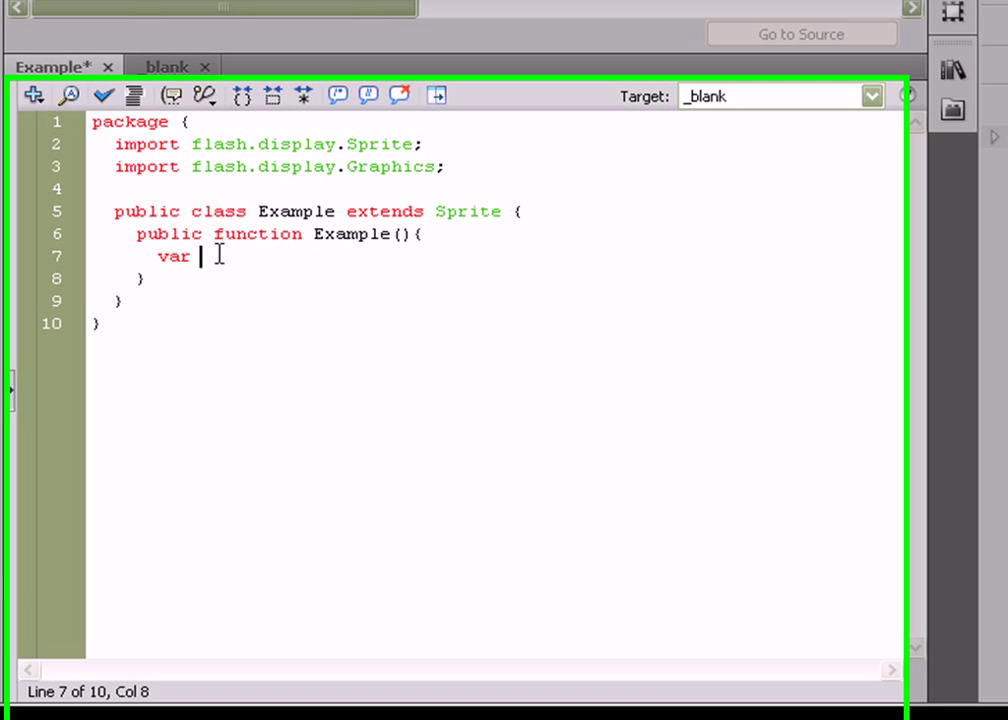
pyautogui.write('sprite1:Sprite')
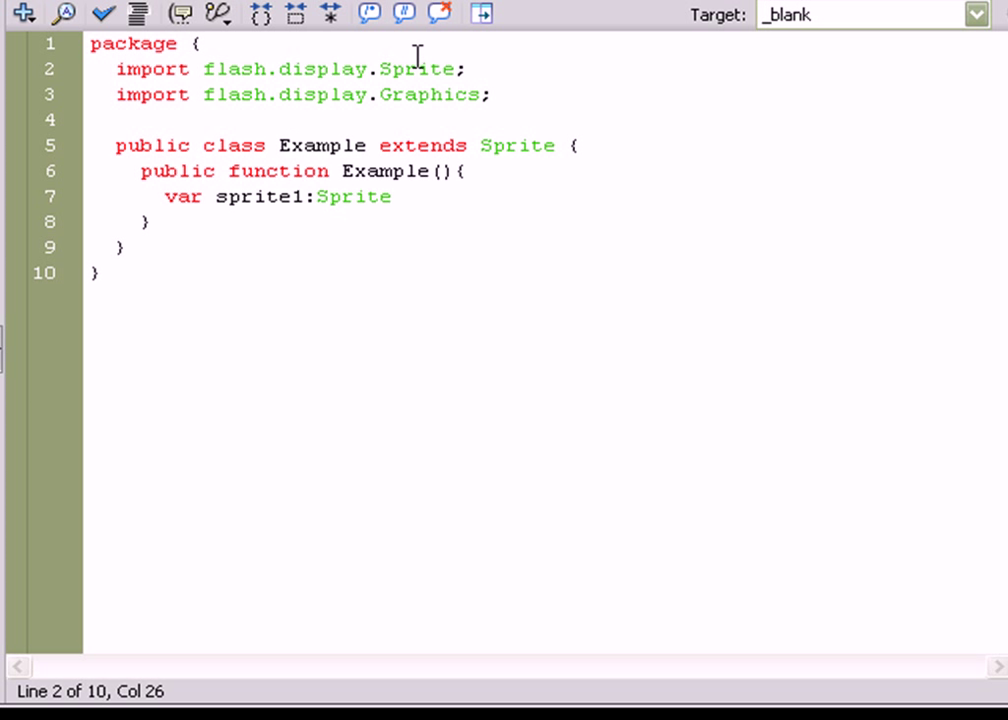
pyautogui.write('=')
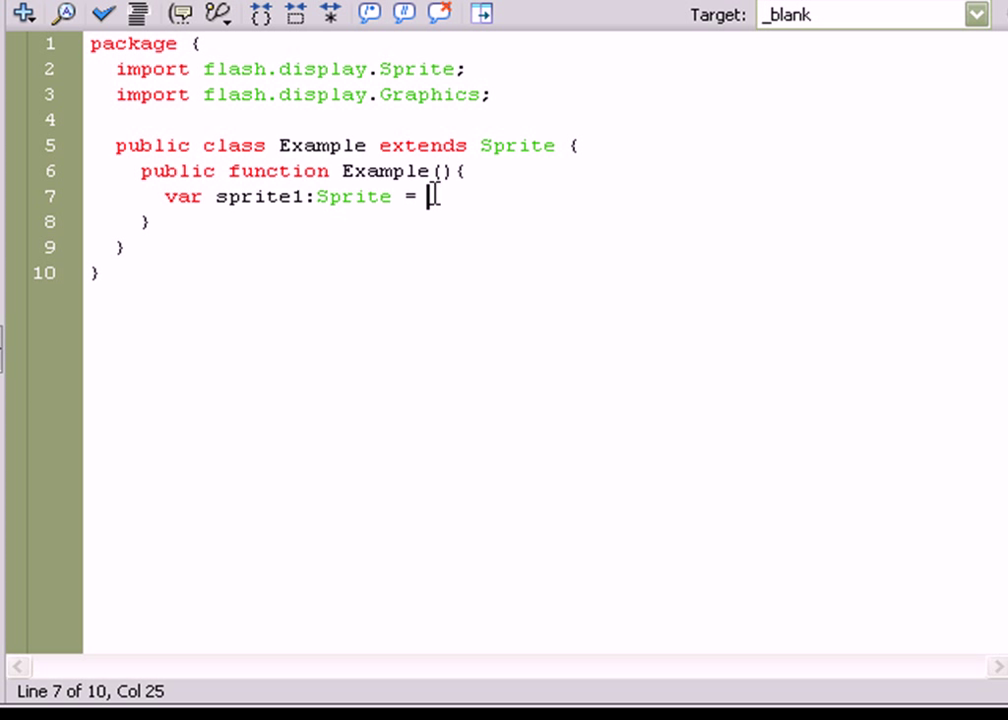
pyautogui.write('new Sprite(*')
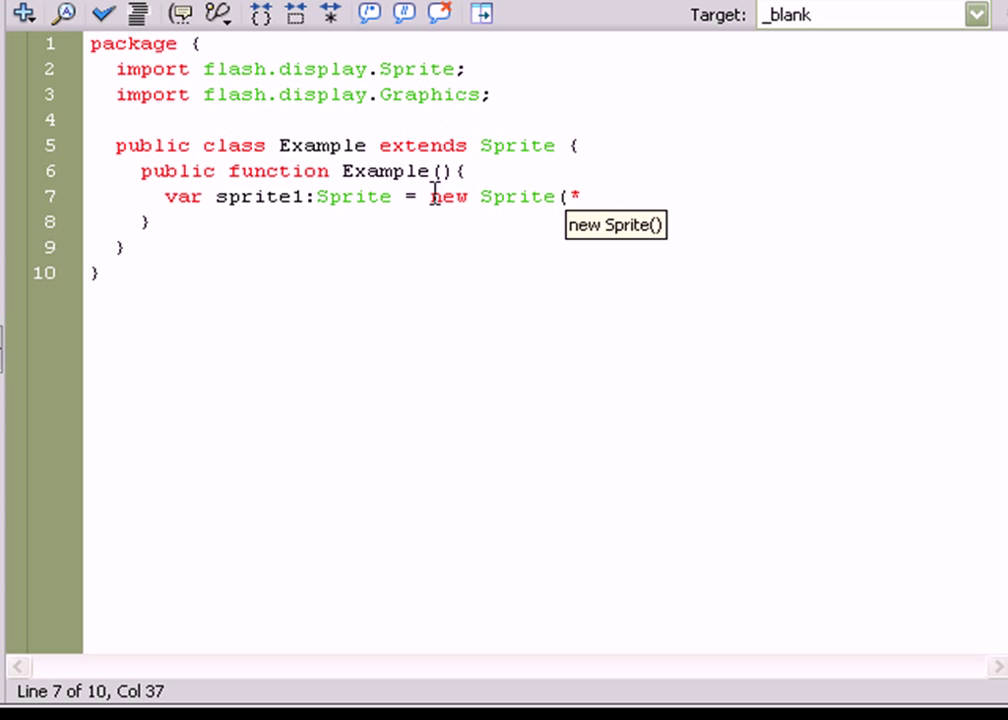
pyautogui.write(');')
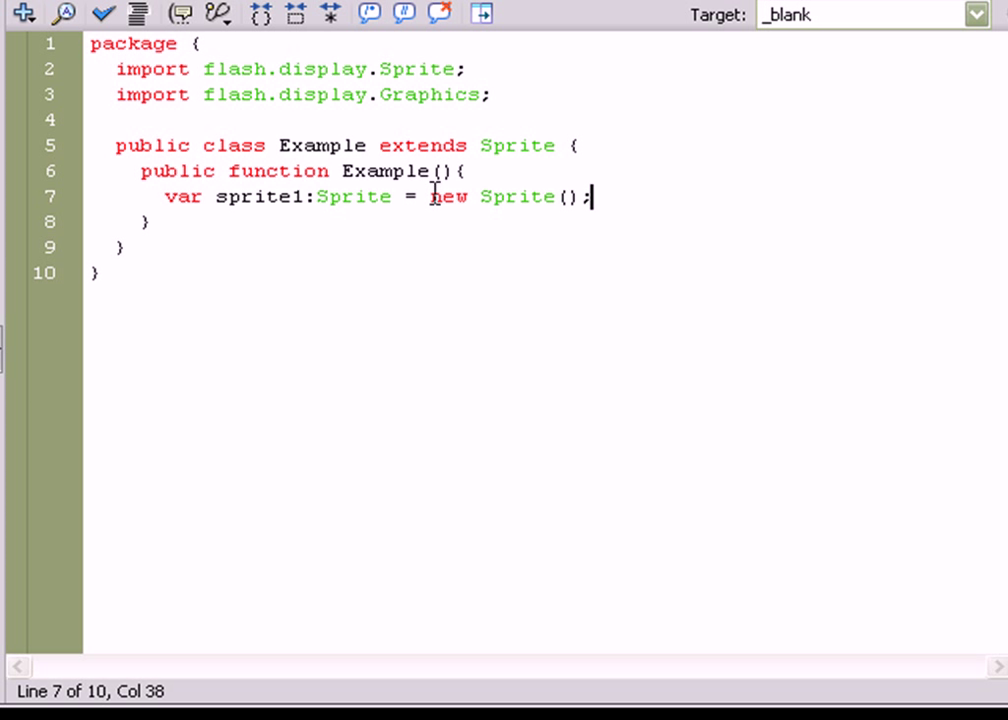
# Add an addChild(s); call on the next line of the constructor
pyautogui.click(262, 196)
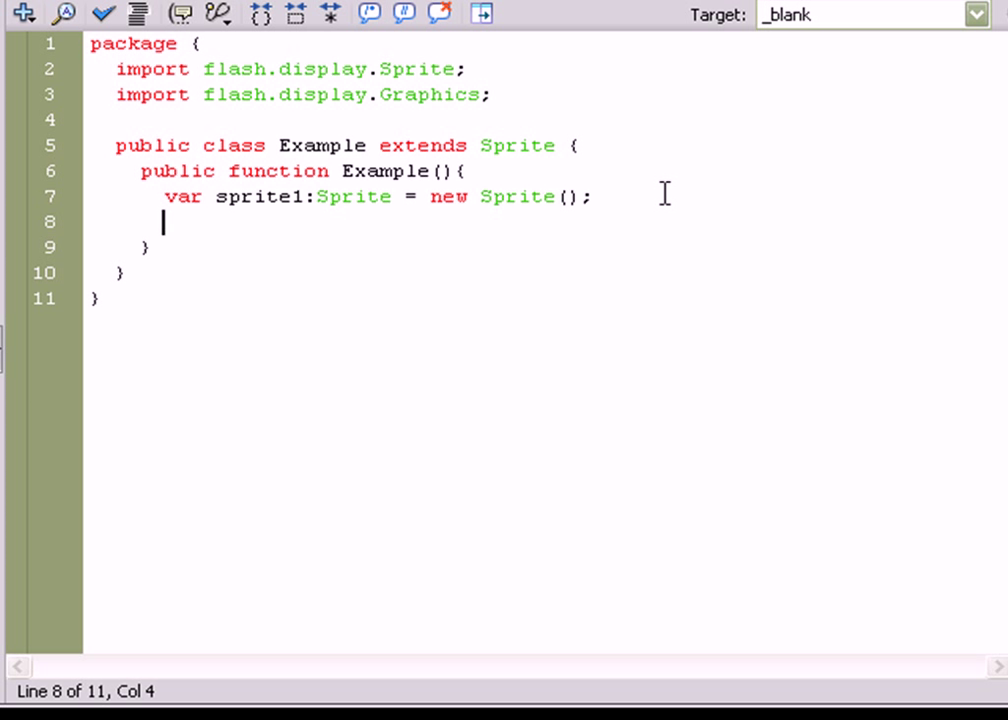
pyautogui.write('addChil')
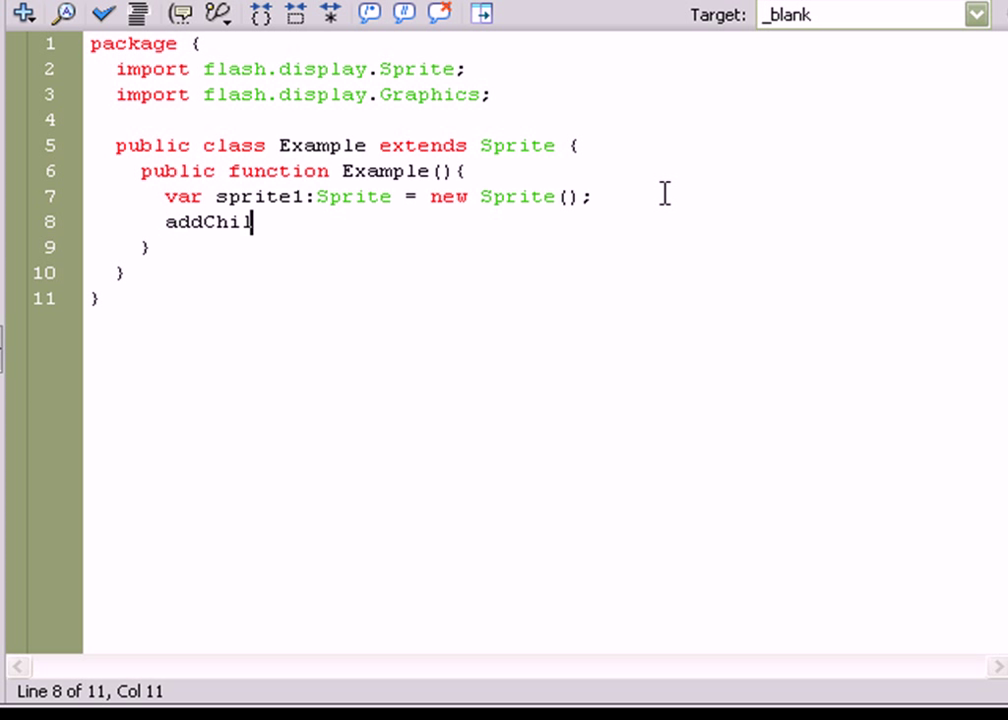
pyautogui.write('d();')
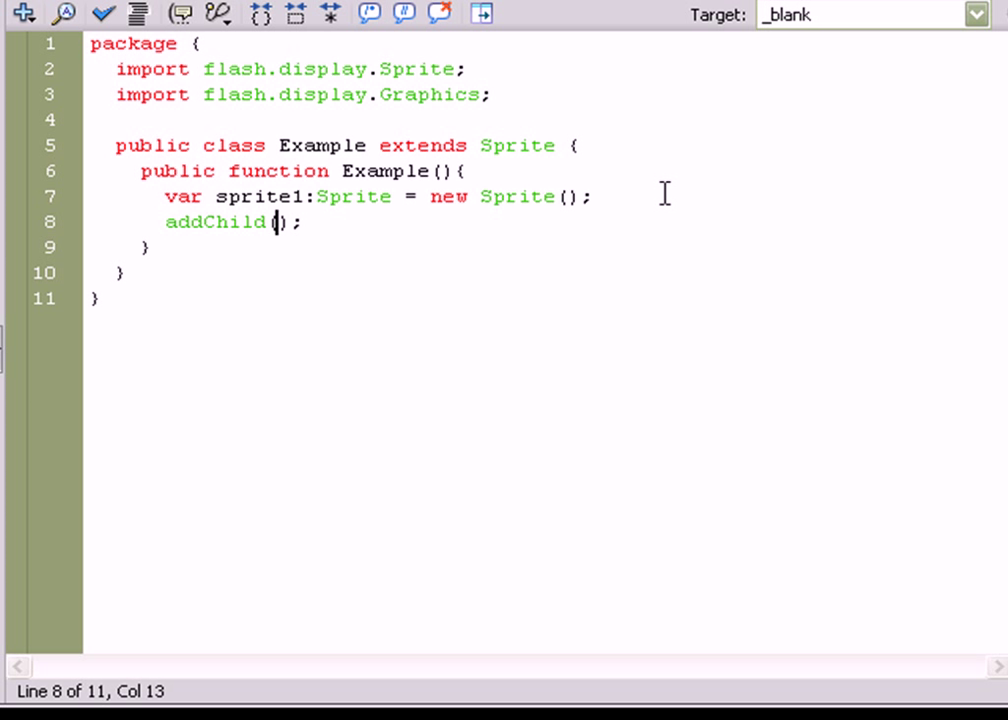
pyautogui.write('s')
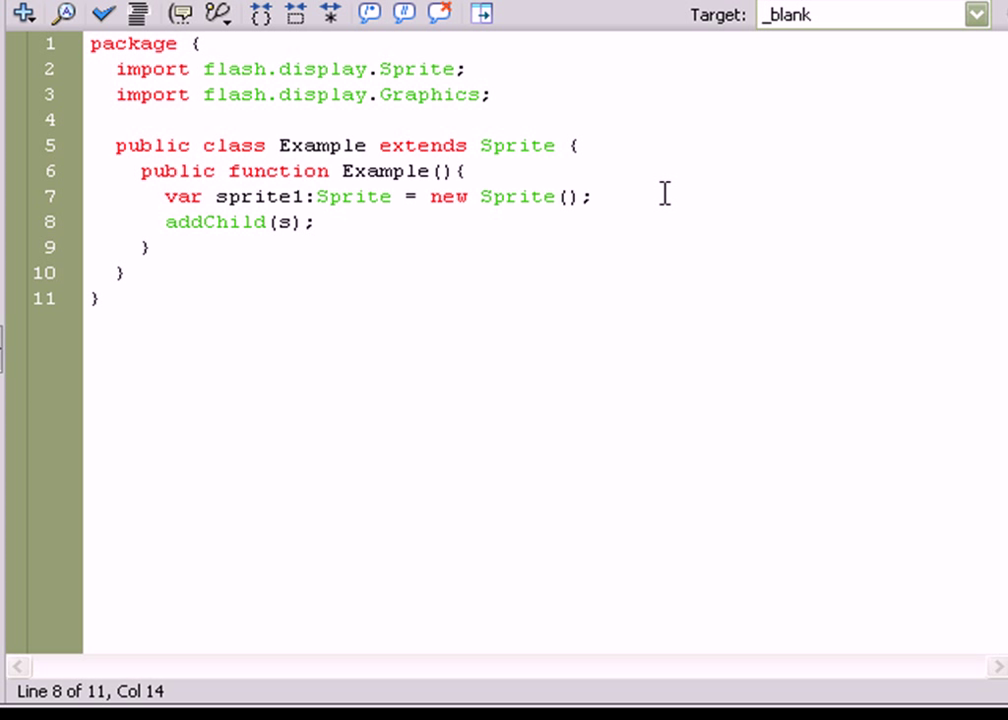